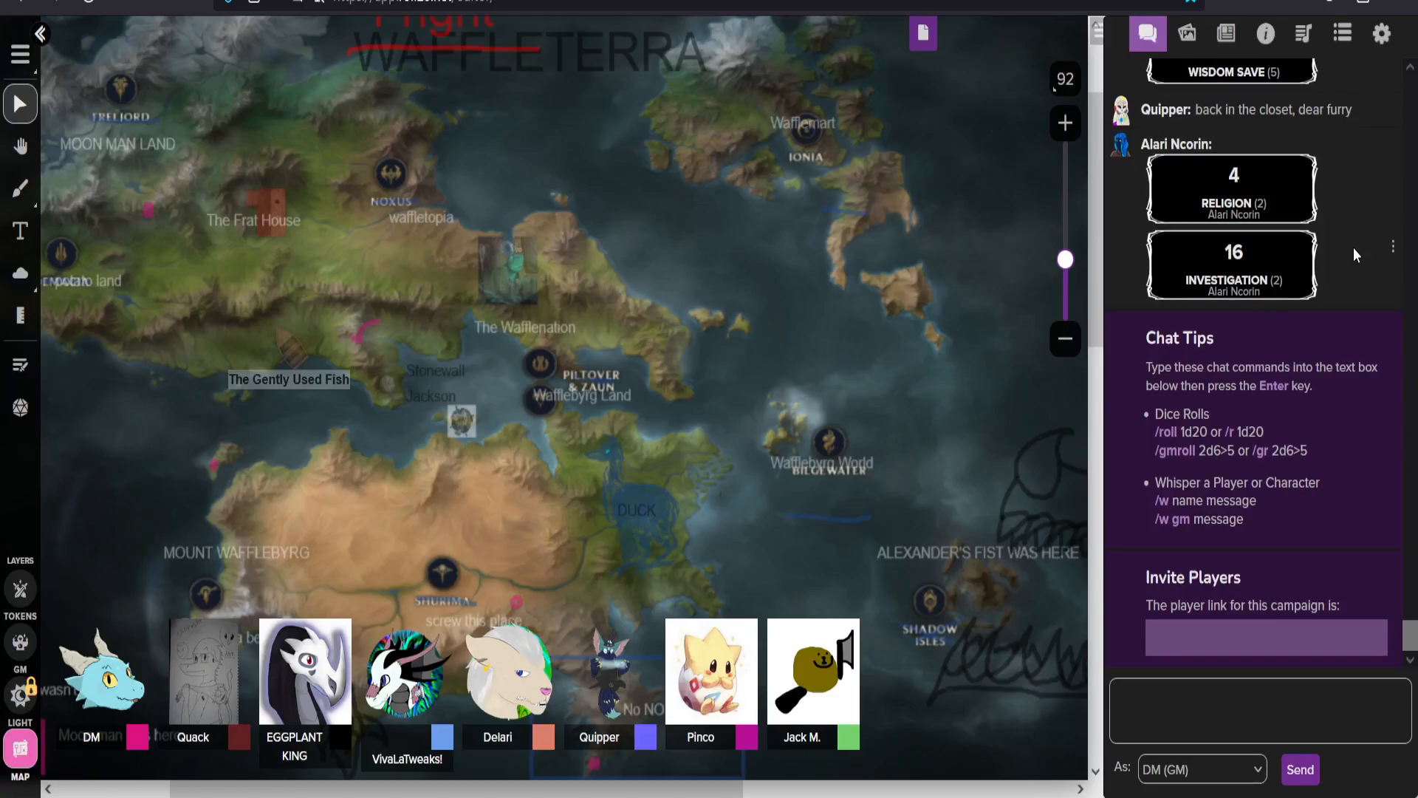
pyautogui.moveTo(1333, 359)
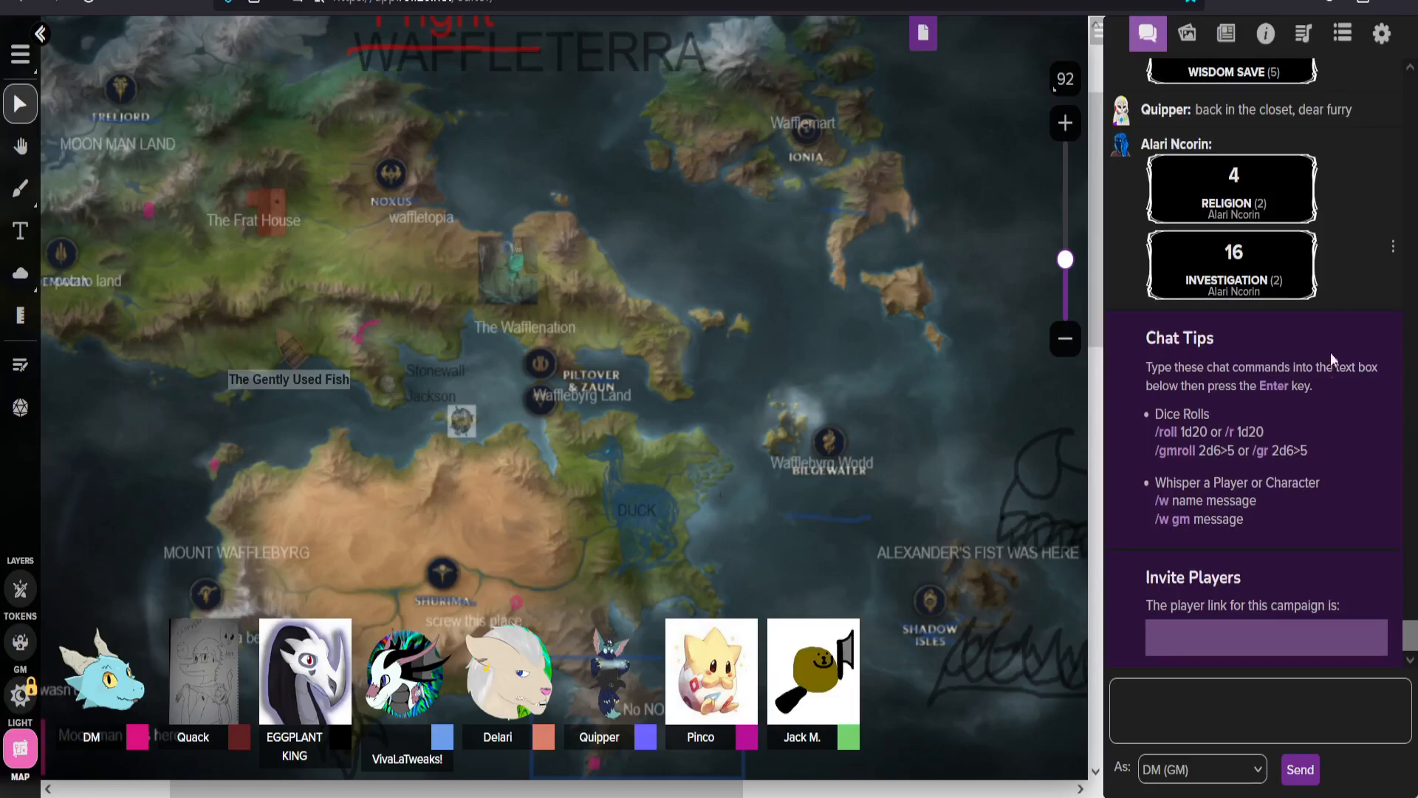
pyautogui.moveTo(685, 438)
pyautogui.write('r 1d20+')
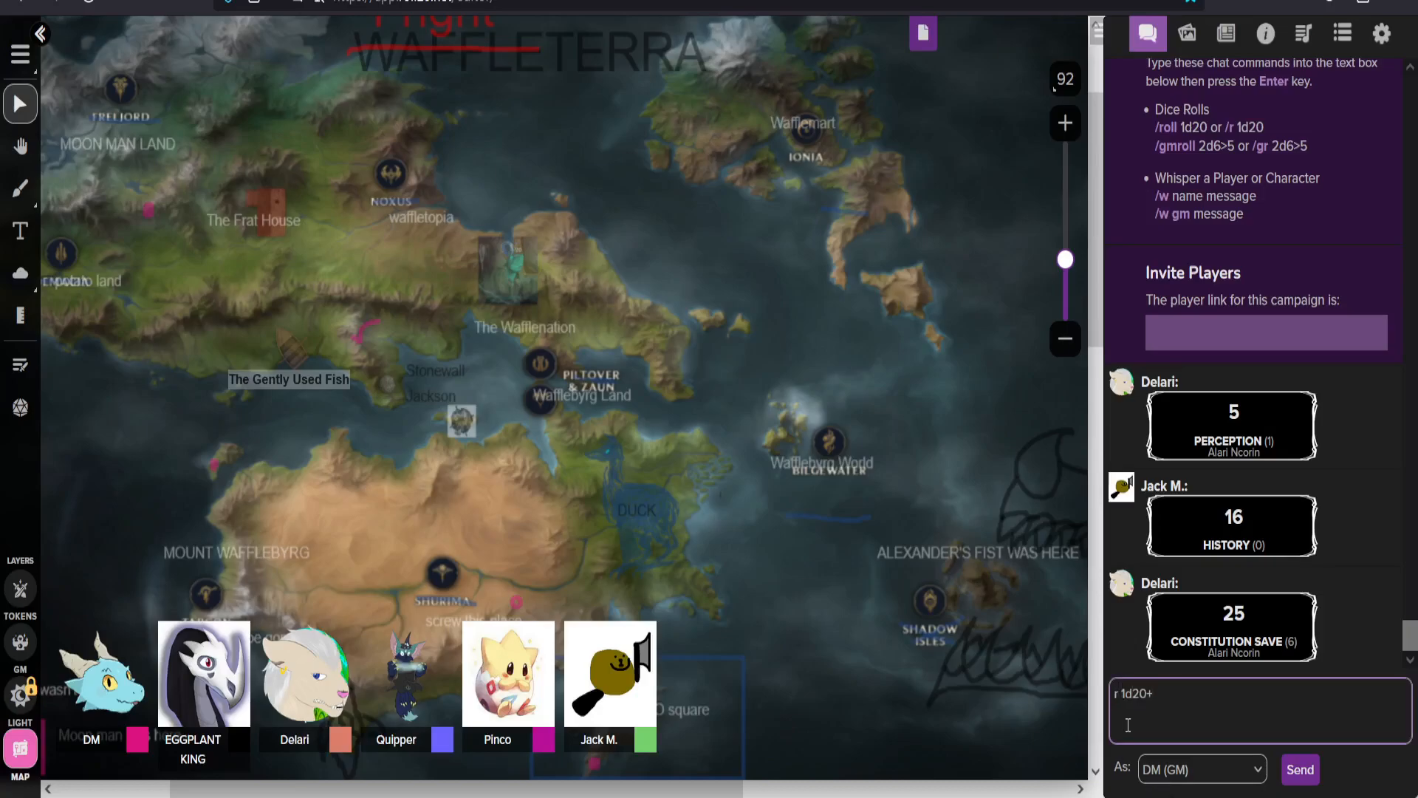
# Step: Send a /r 1d20+3 roll to chat, then type another /r 1d20+3
pyautogui.write('3')
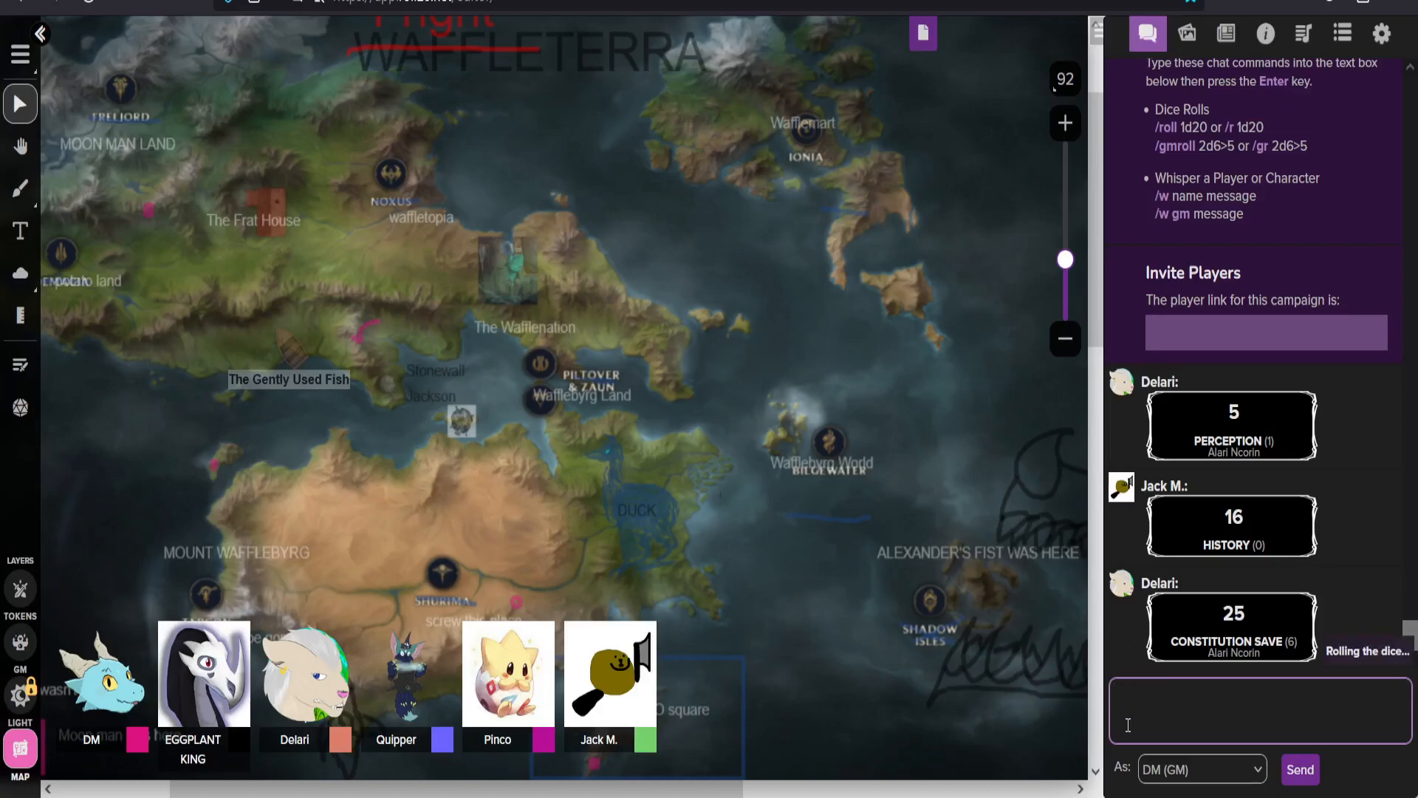
pyautogui.press('Enter')
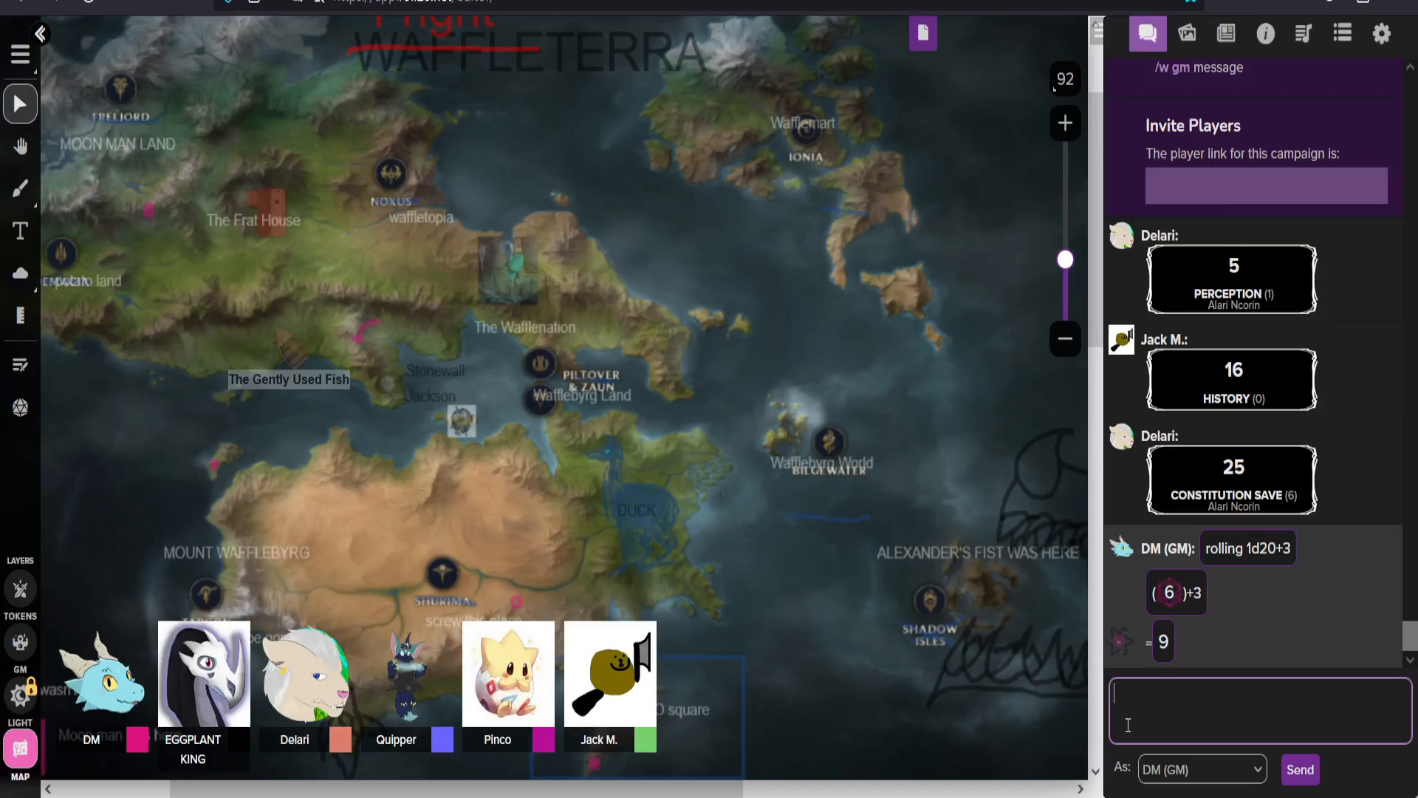
pyautogui.scroll(-3)
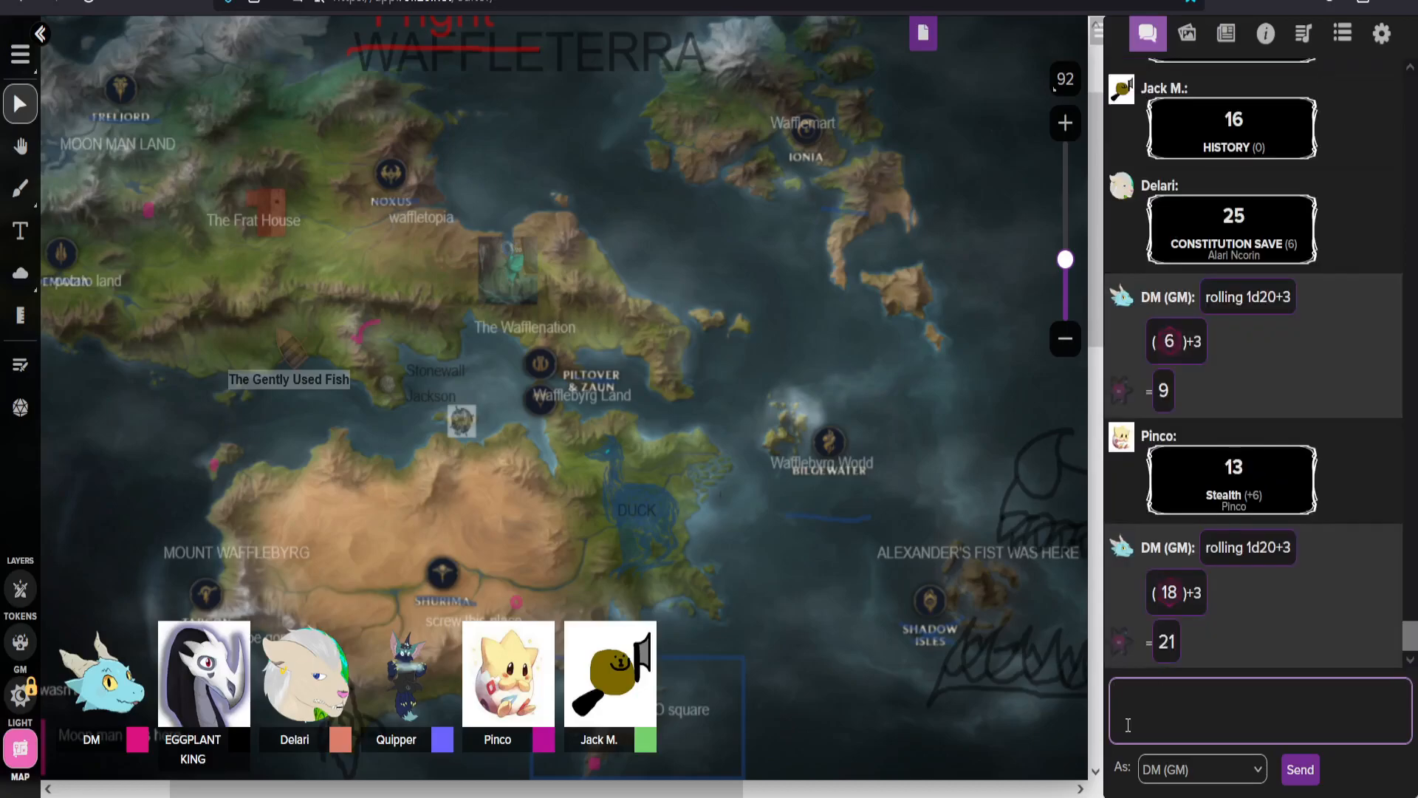
pyautogui.write('/r 1d20+3')
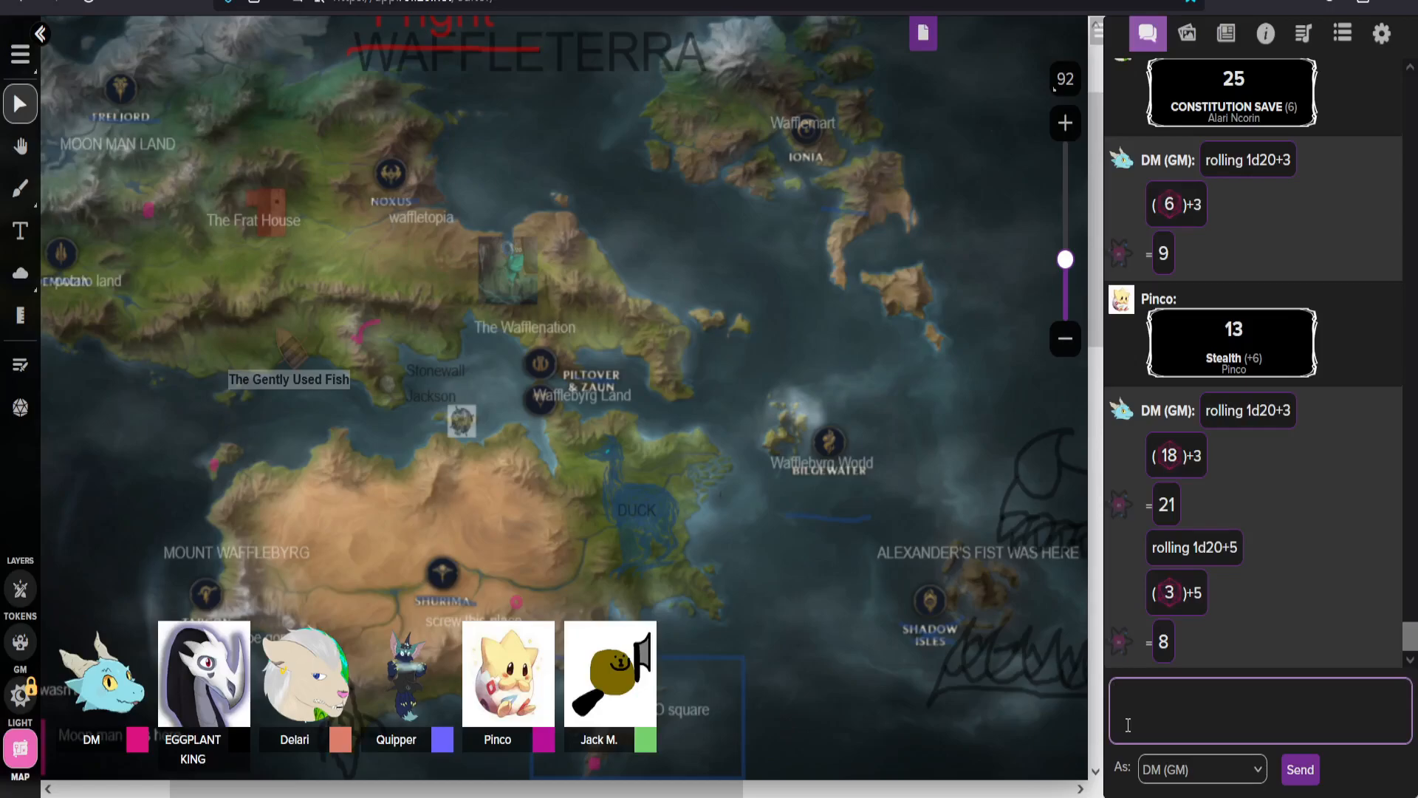
# Step: Focus the chat panel and scroll to the new perception rolls and constitution saves
pyautogui.click(1257, 710)
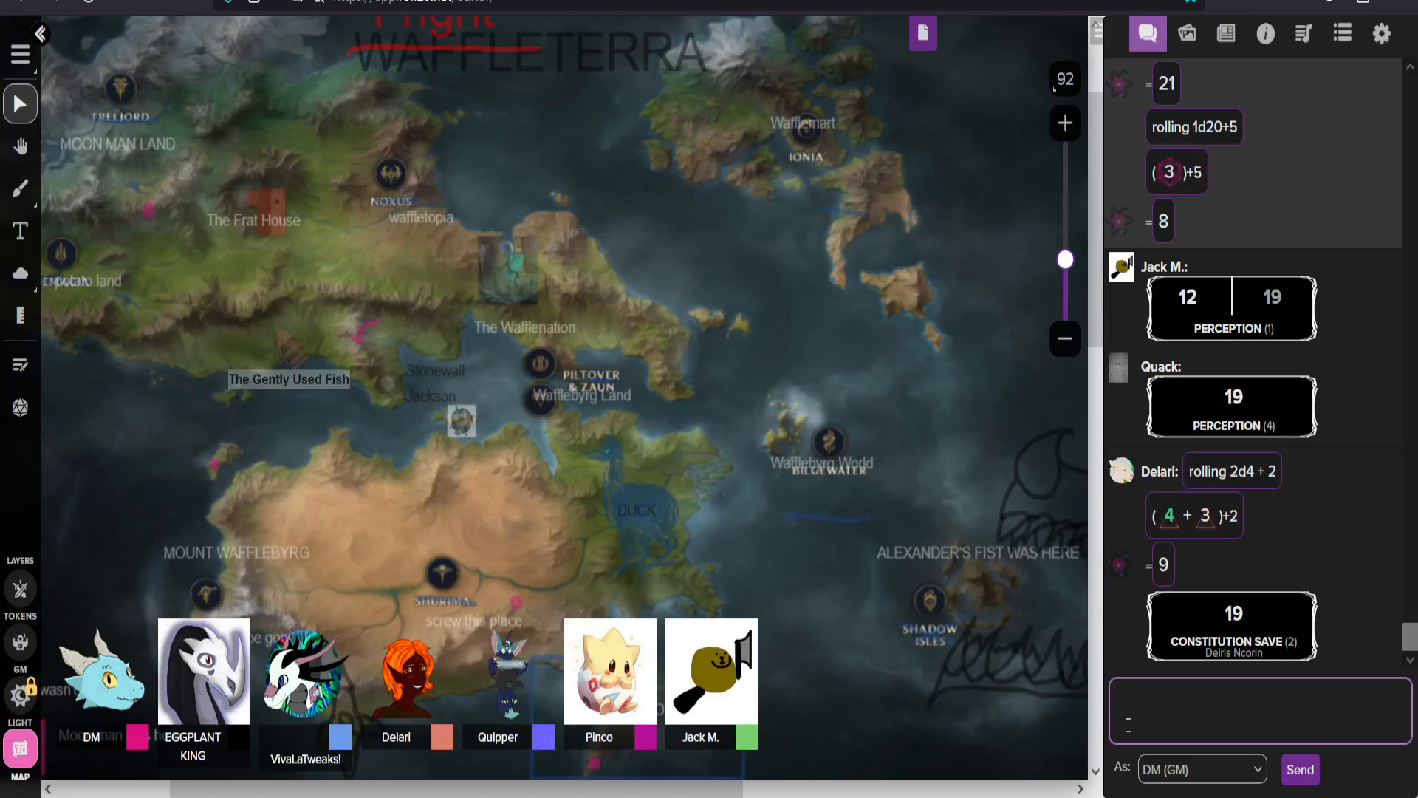
pyautogui.scroll(-3)
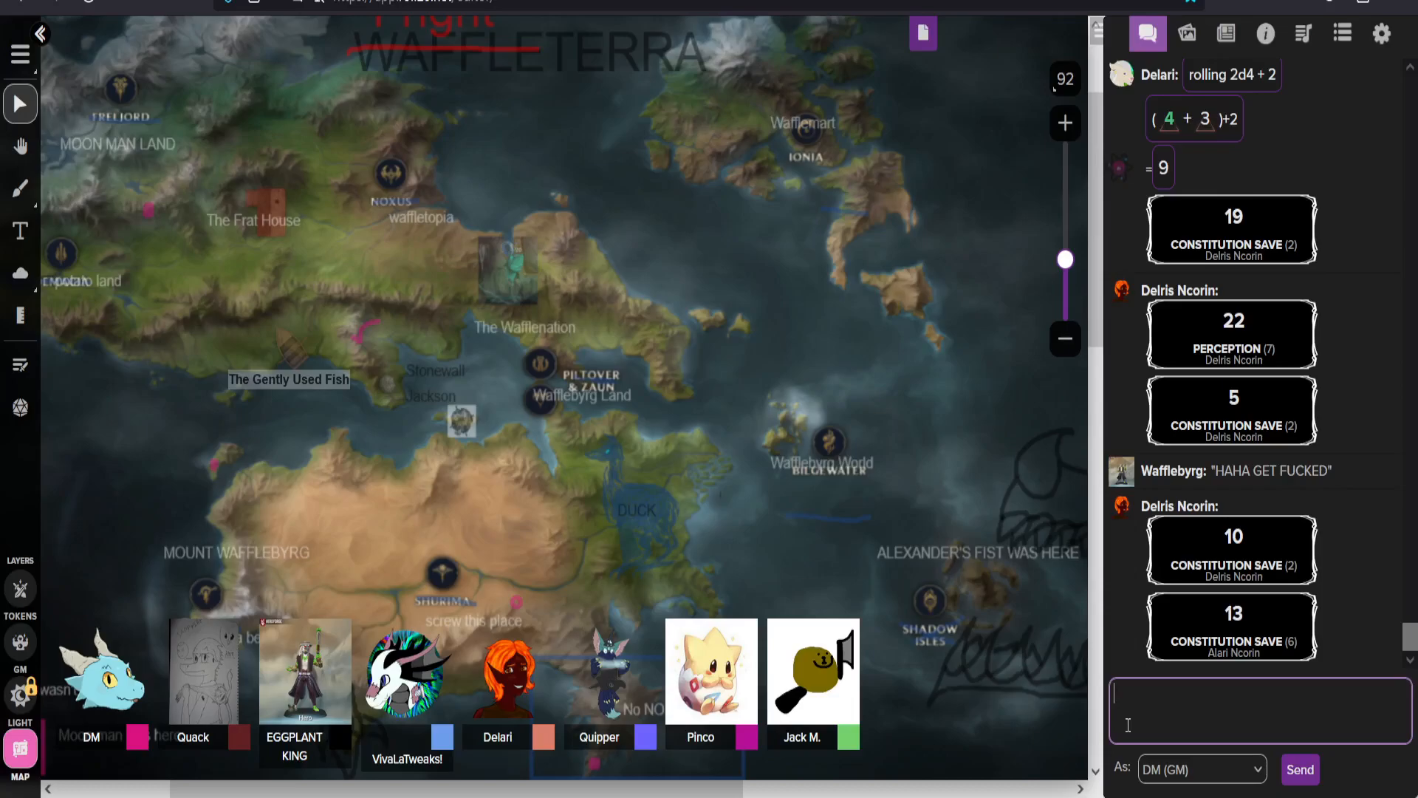
# Step: Scroll the chat log down to show Alari Ncorin's wisdom save of 11
pyautogui.scroll(-3)
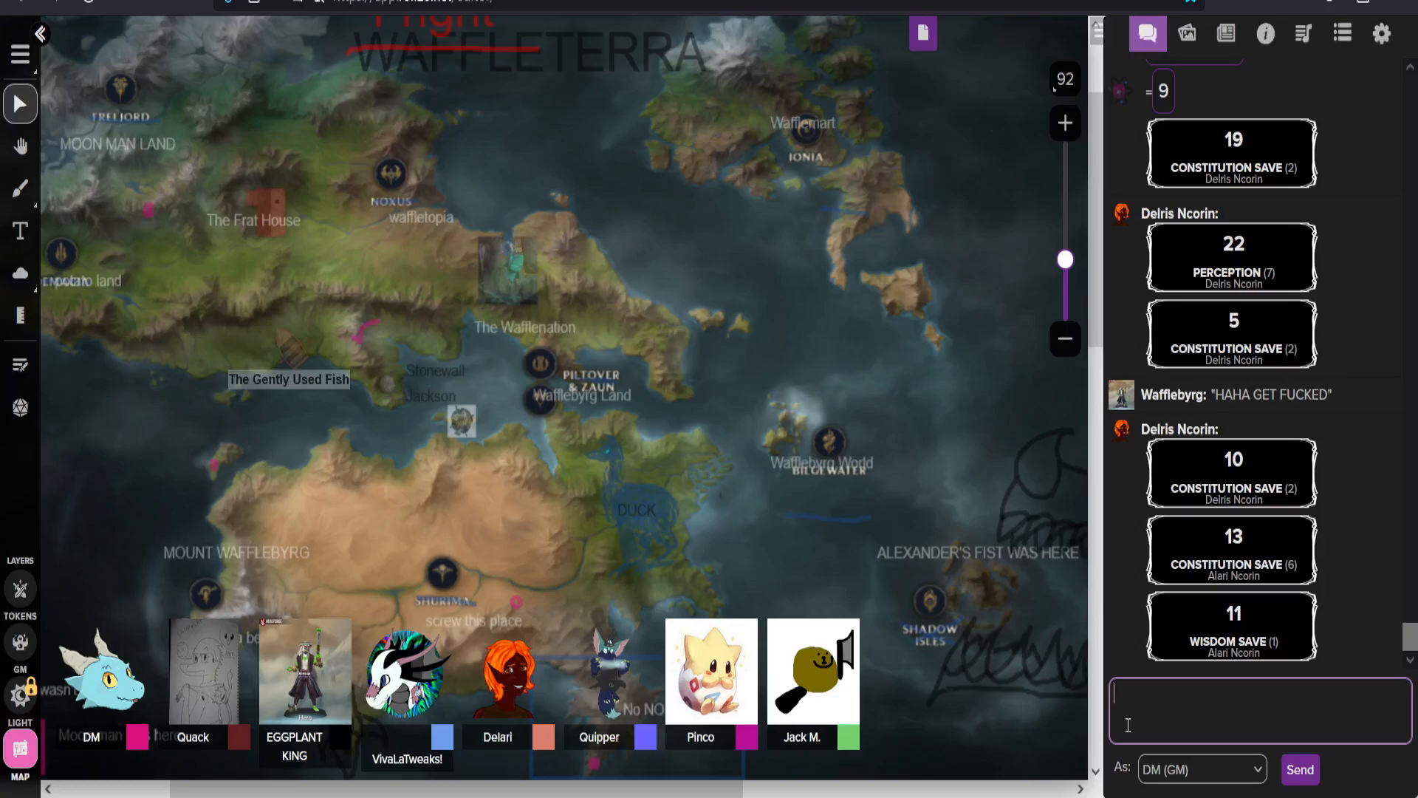
pyautogui.scroll(-3)
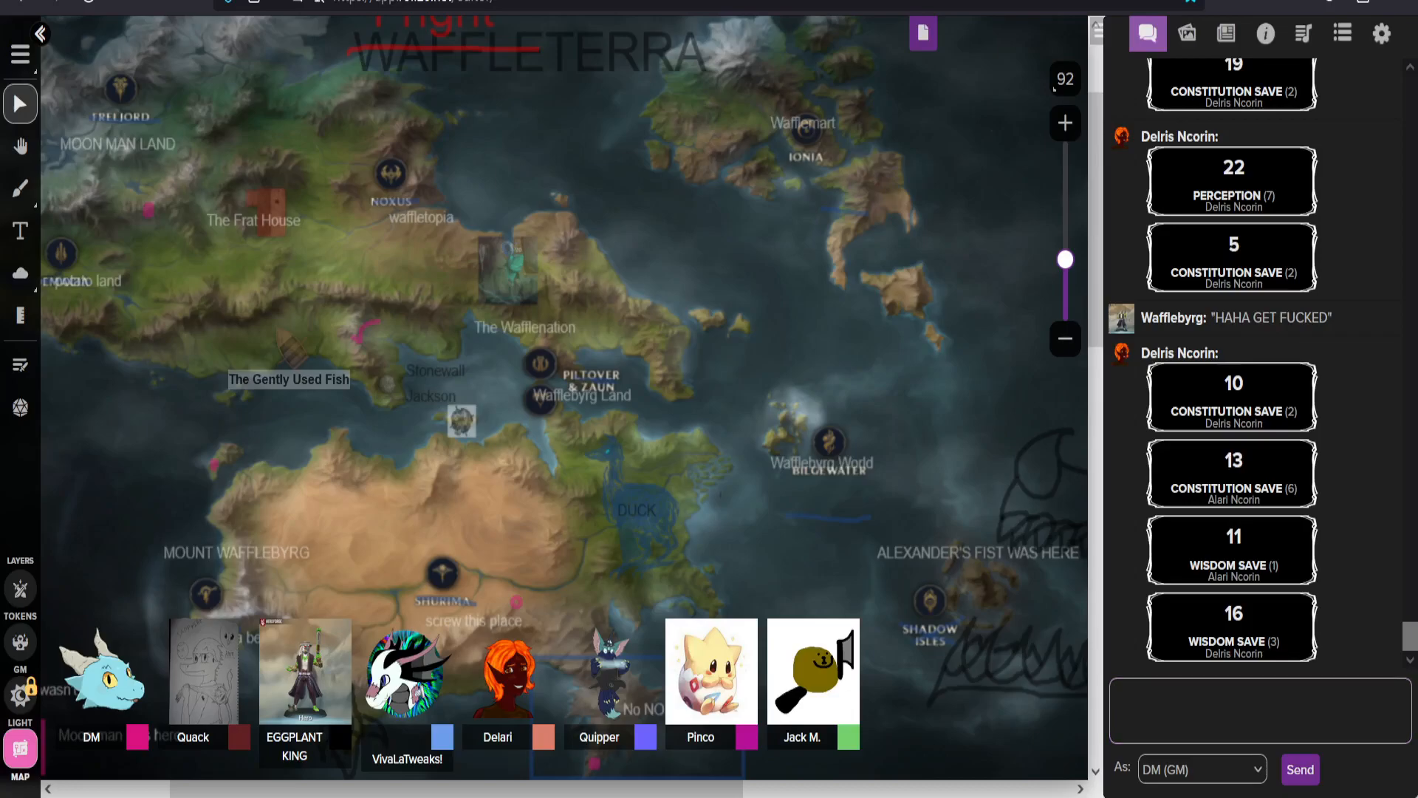
pyautogui.click(1258, 709)
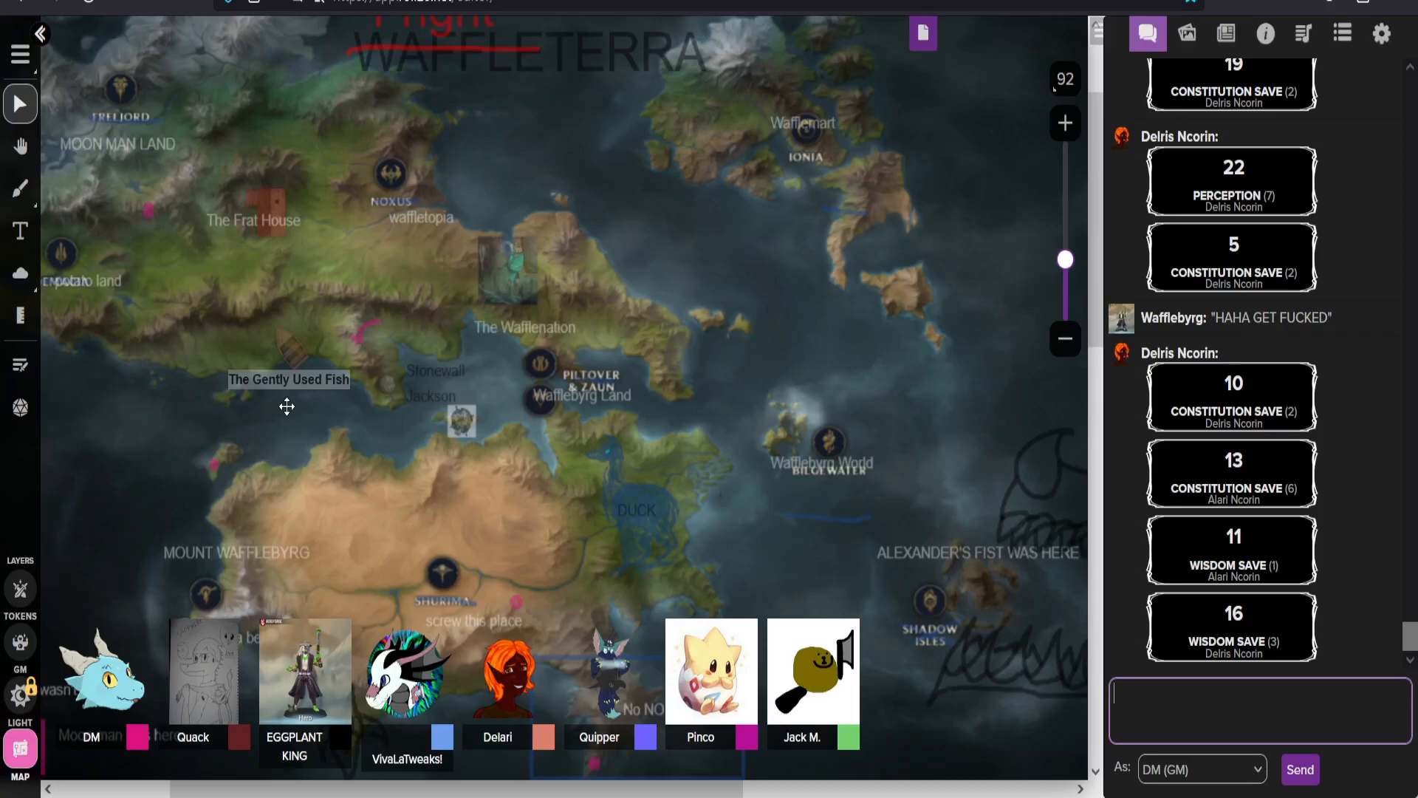
pyautogui.scroll(-3)
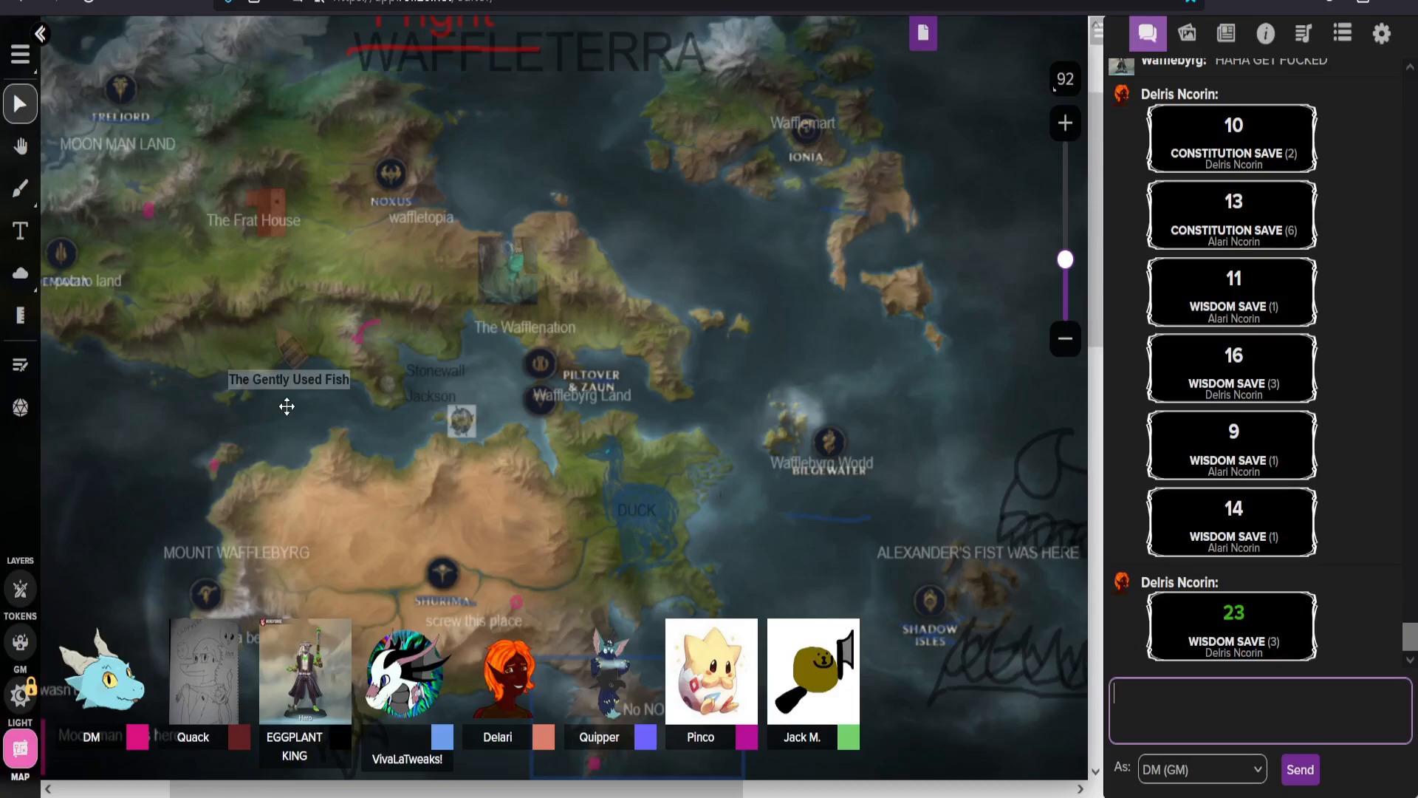
# Step: Scroll chat down to reveal wisdom saves of 20 for Alari and 7 for Delris
pyautogui.scroll(-3)
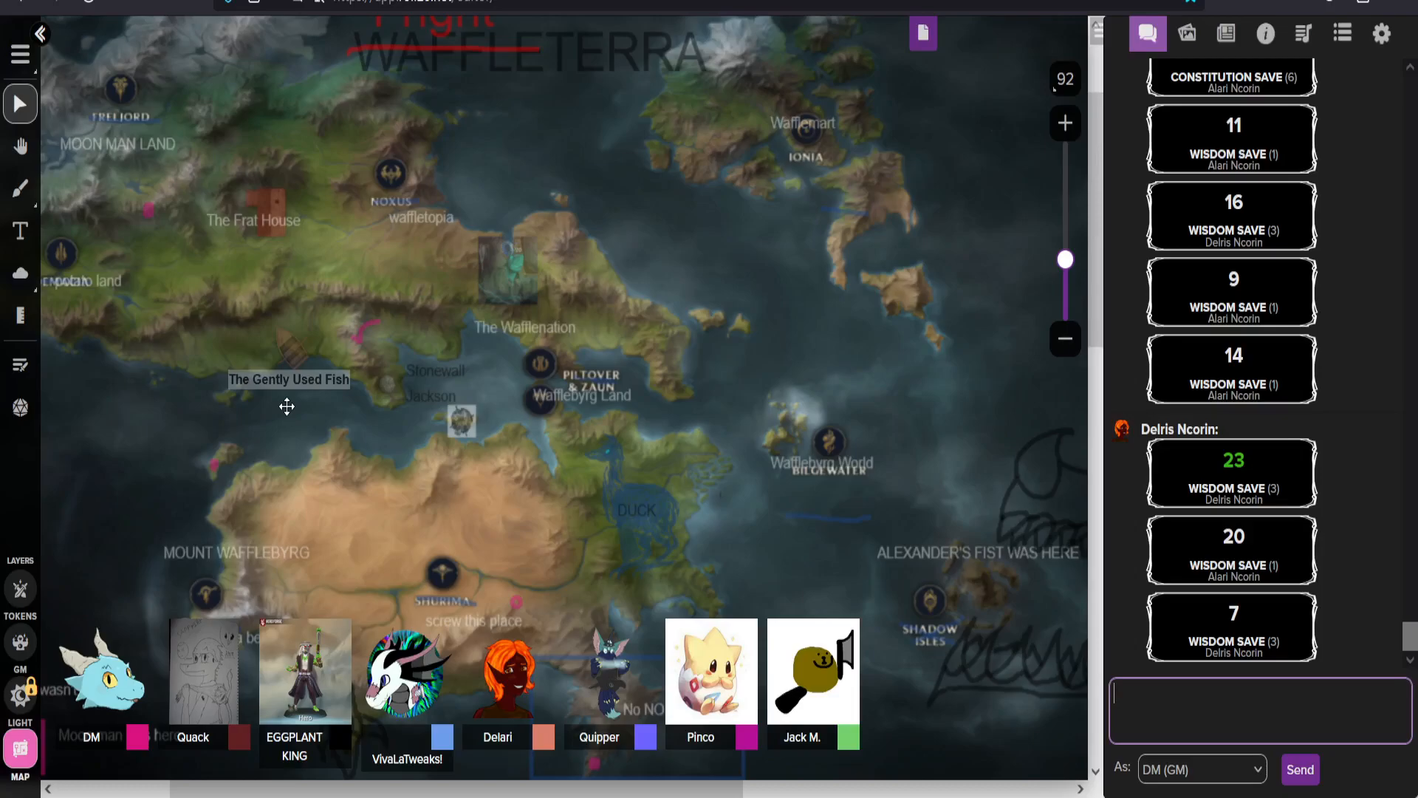
pyautogui.moveTo(432, 755)
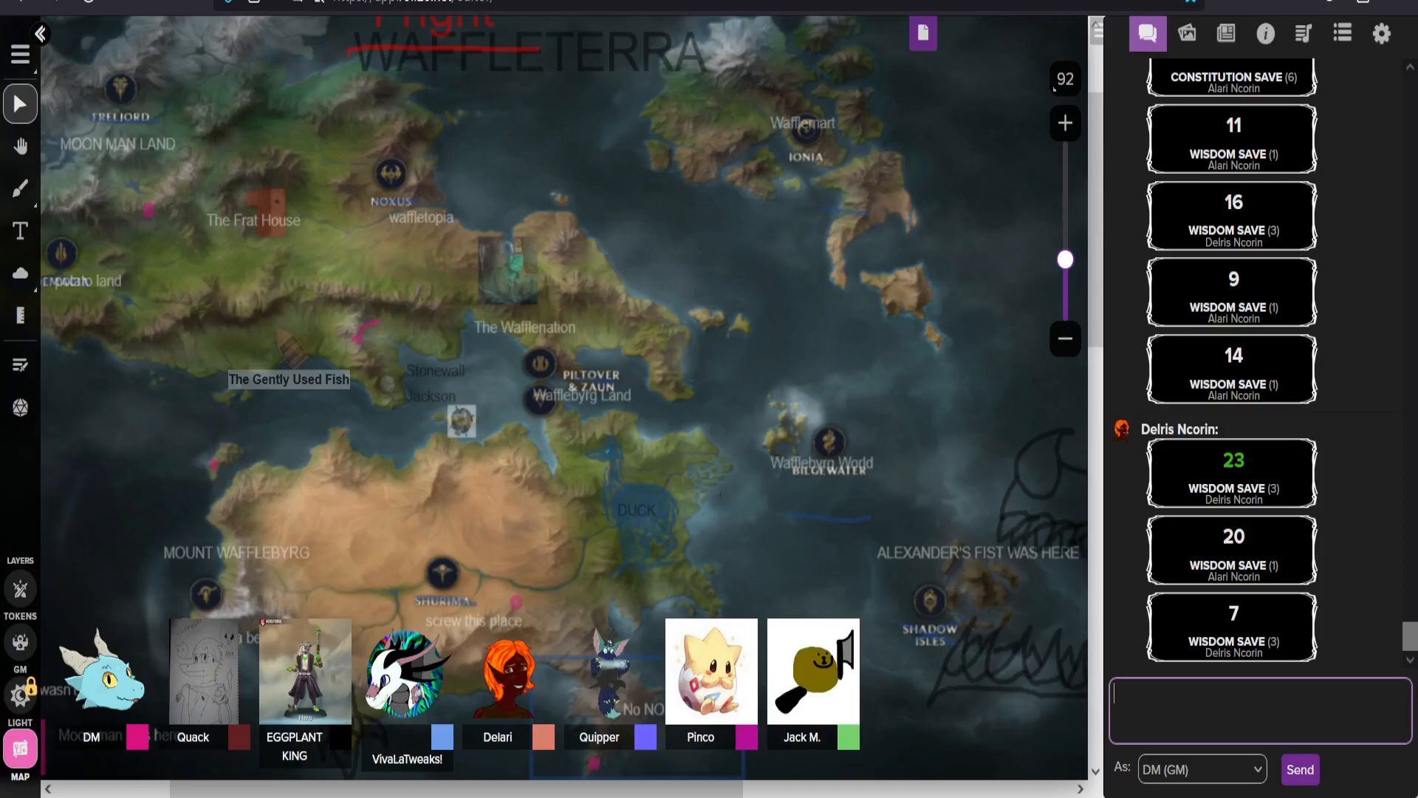
# Step: Select the chat input box to ready the 'frantic scurrying and screeching' narration
pyautogui.click(1257, 710)
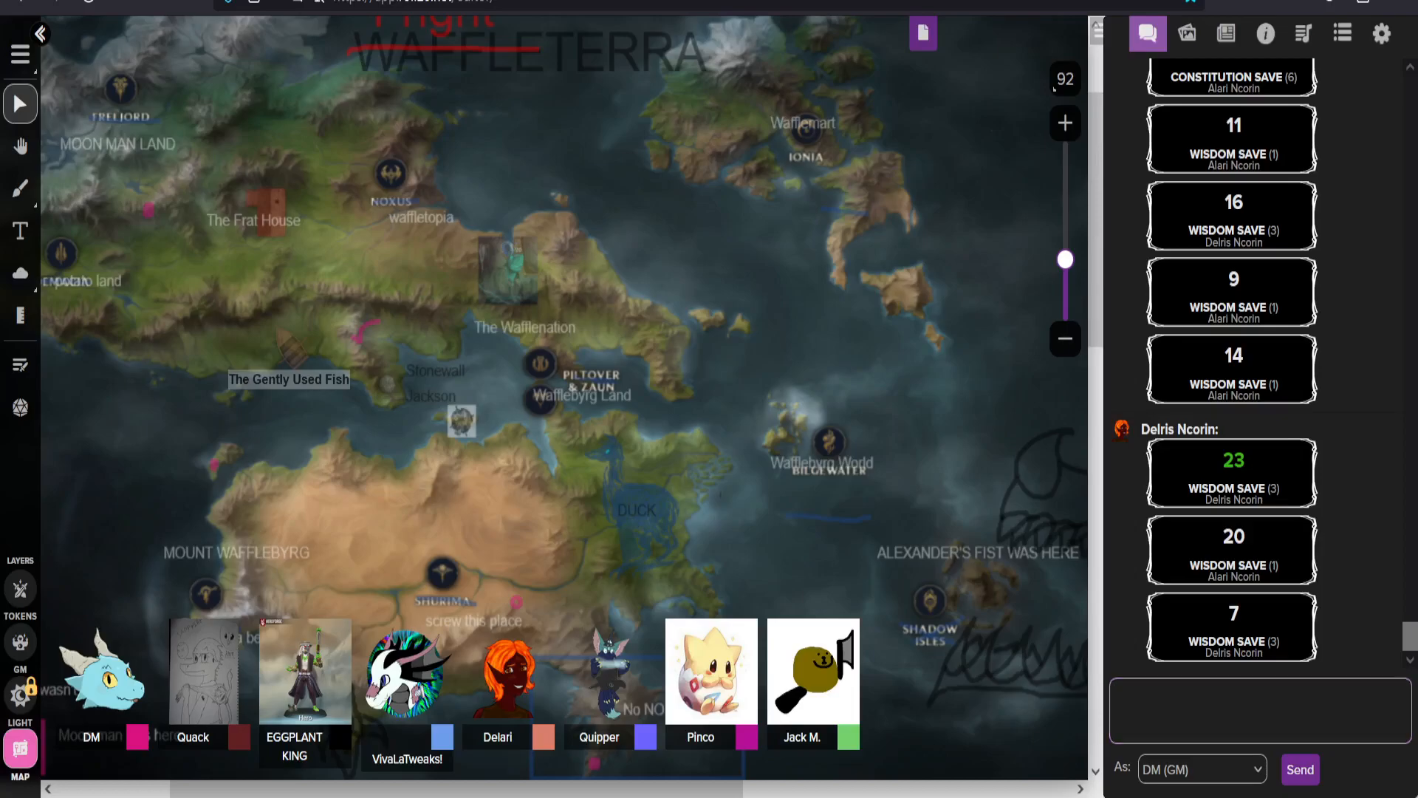
pyautogui.click(1258, 710)
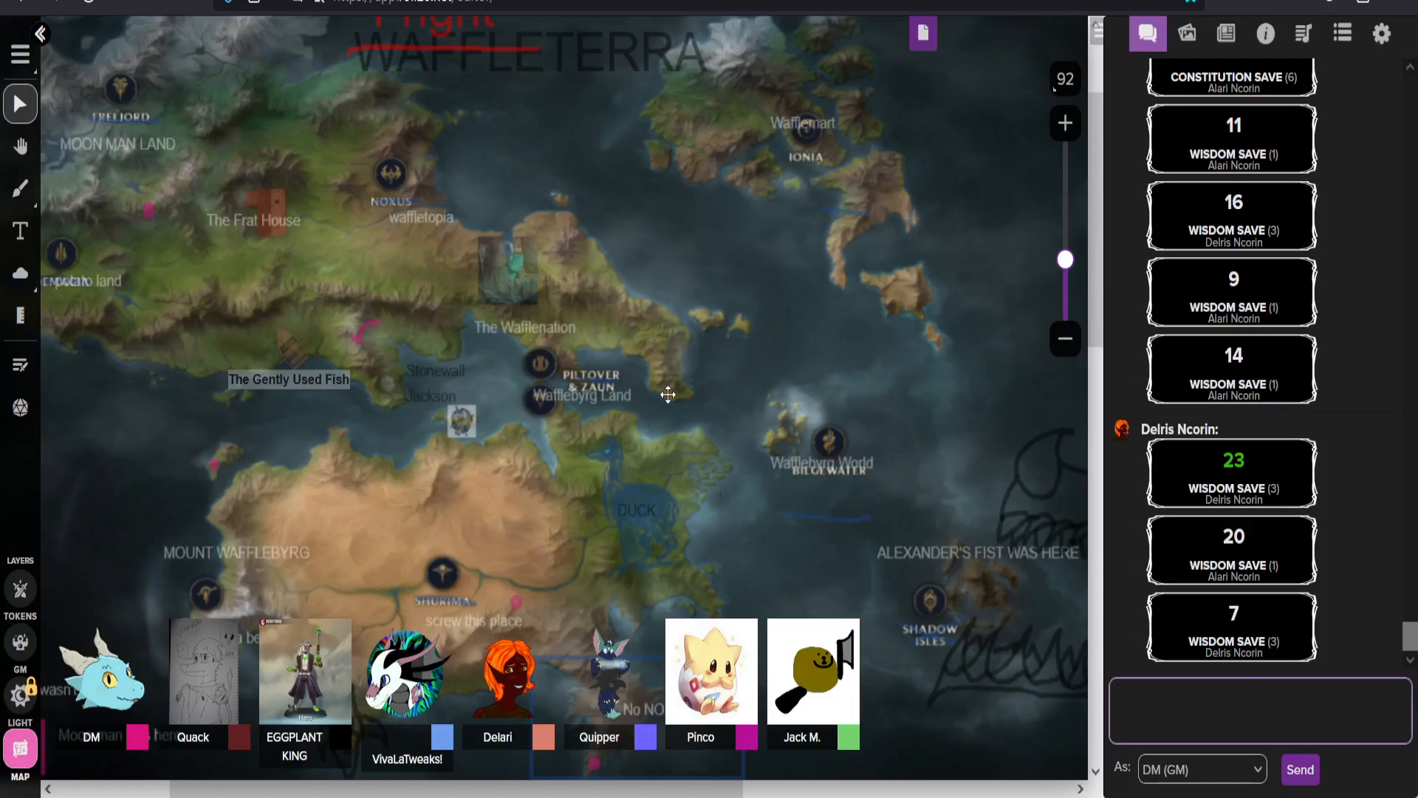
pyautogui.click(1257, 709)
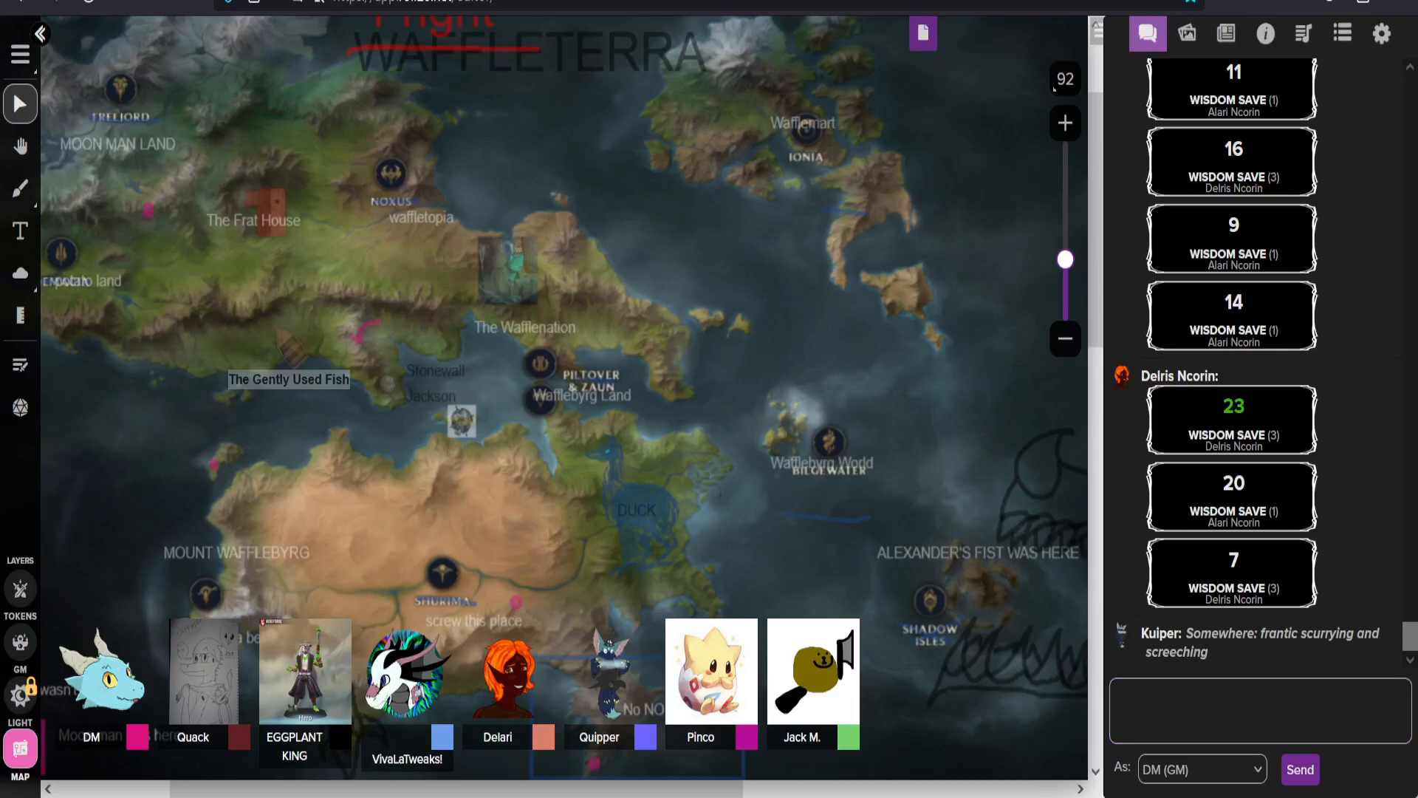
pyautogui.click(1257, 709)
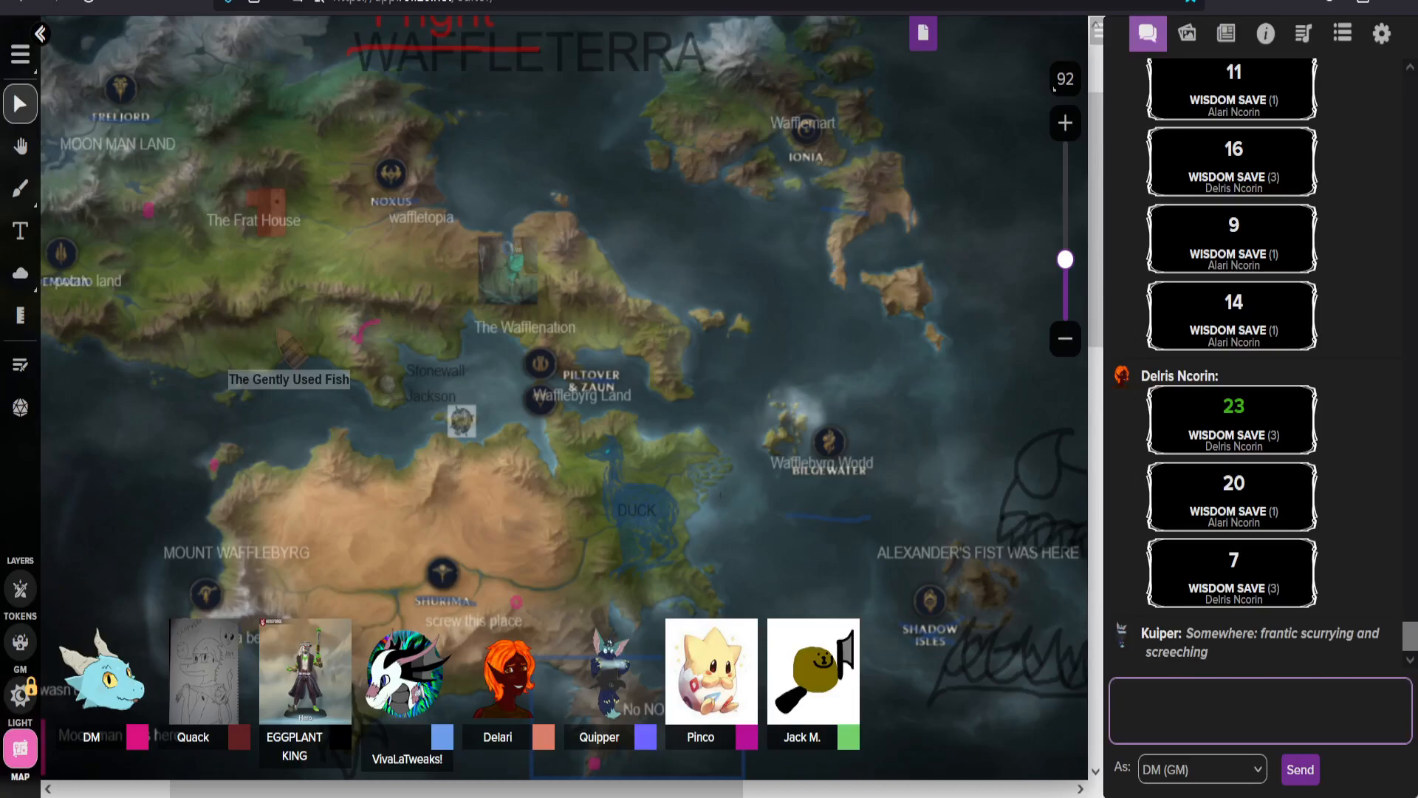
pyautogui.click(1257, 710)
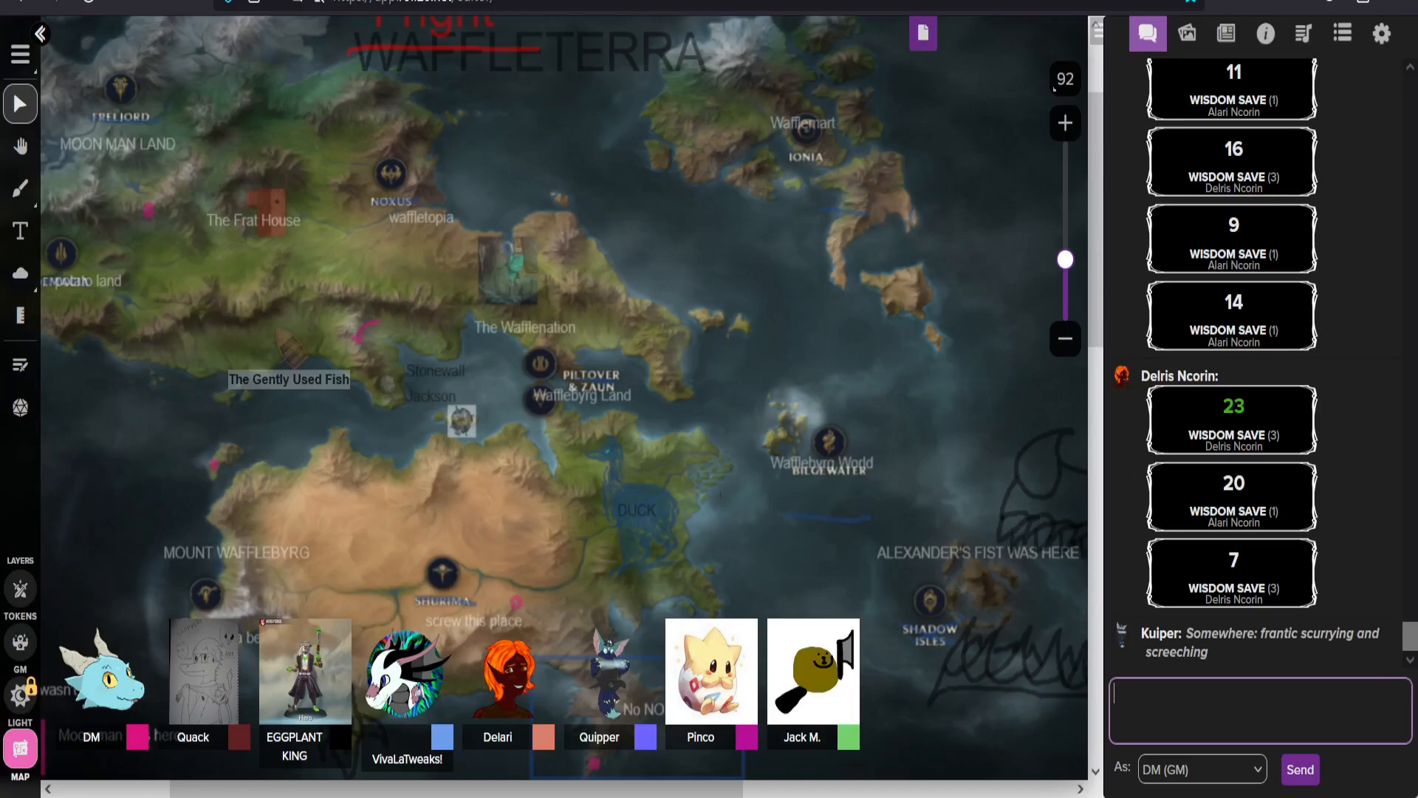
pyautogui.scroll(-3)
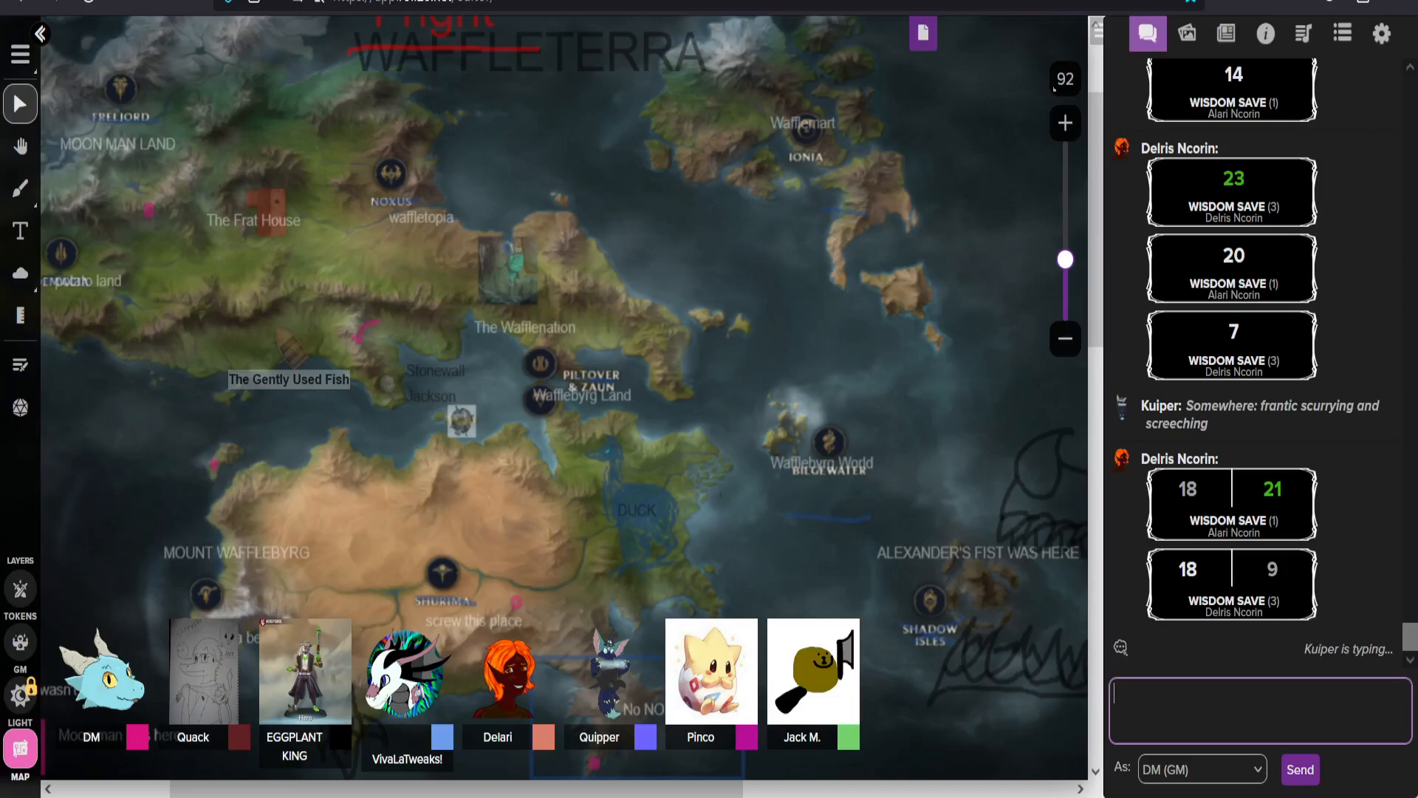
pyautogui.scroll(-3)
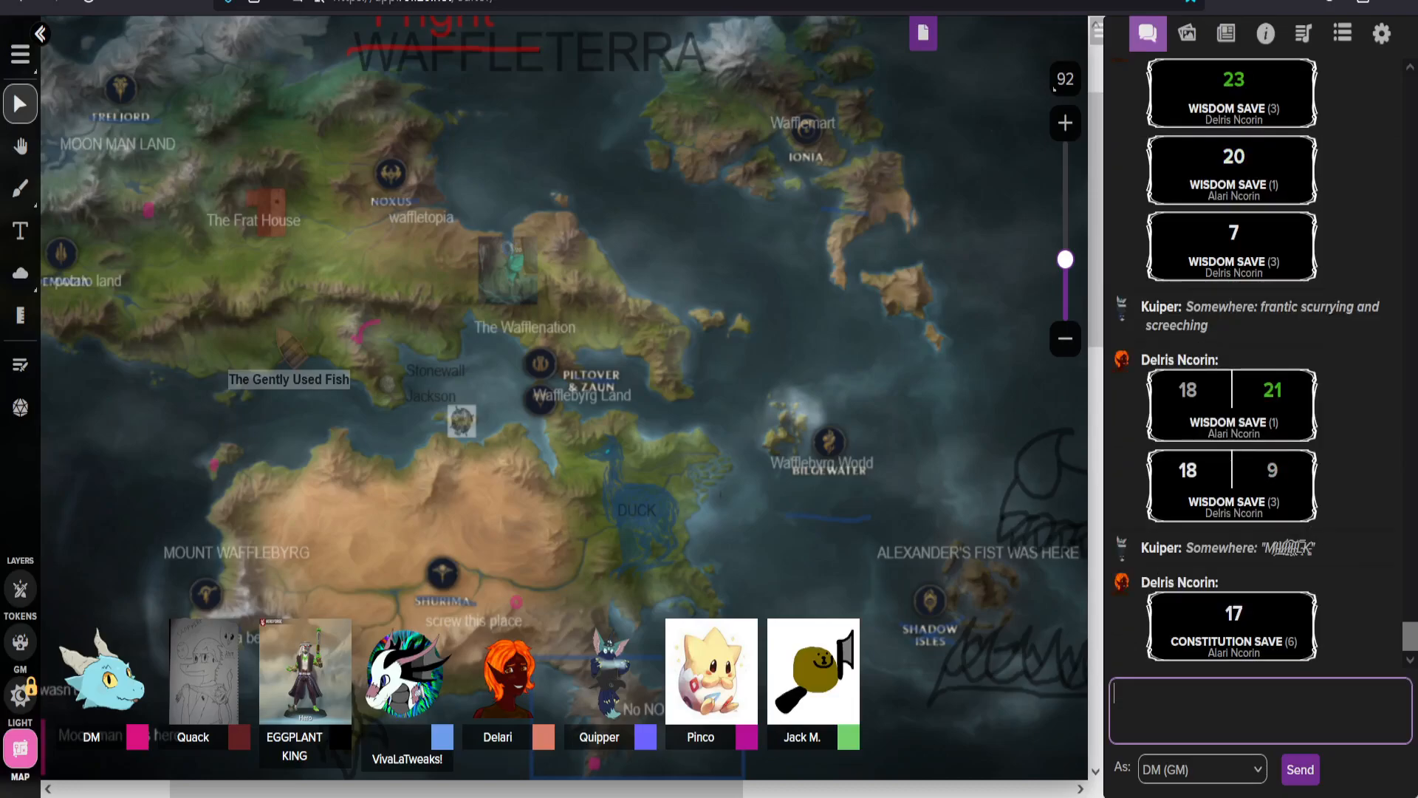
# Step: Scroll to Delris Ncorin's constitution save of 10 and start a /r command in chat
pyautogui.scroll(-3)
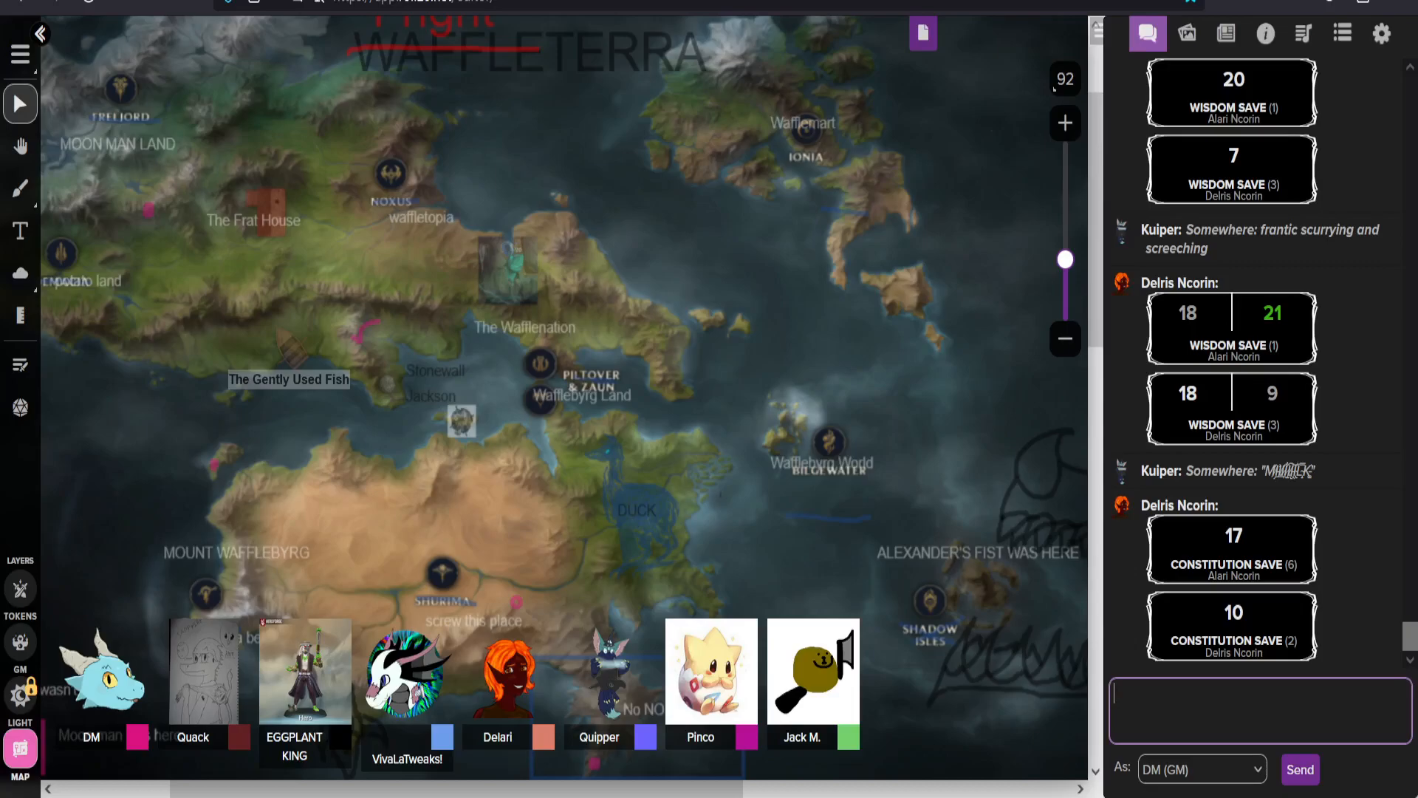
pyautogui.write('/r')
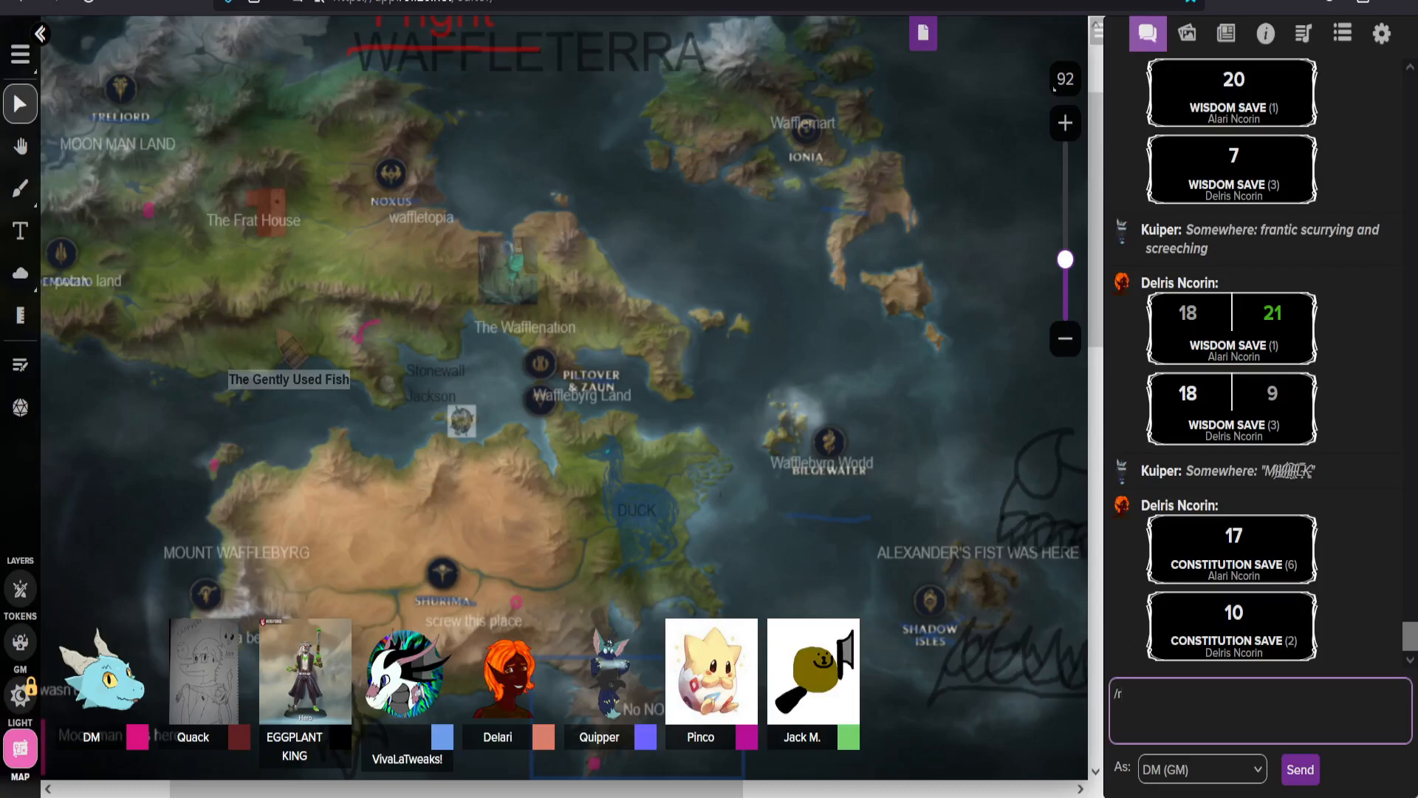
# Step: Roll /r 1d2 in chat and scroll to Delris Ncorin's constitution save of 17
pyautogui.write('1d')
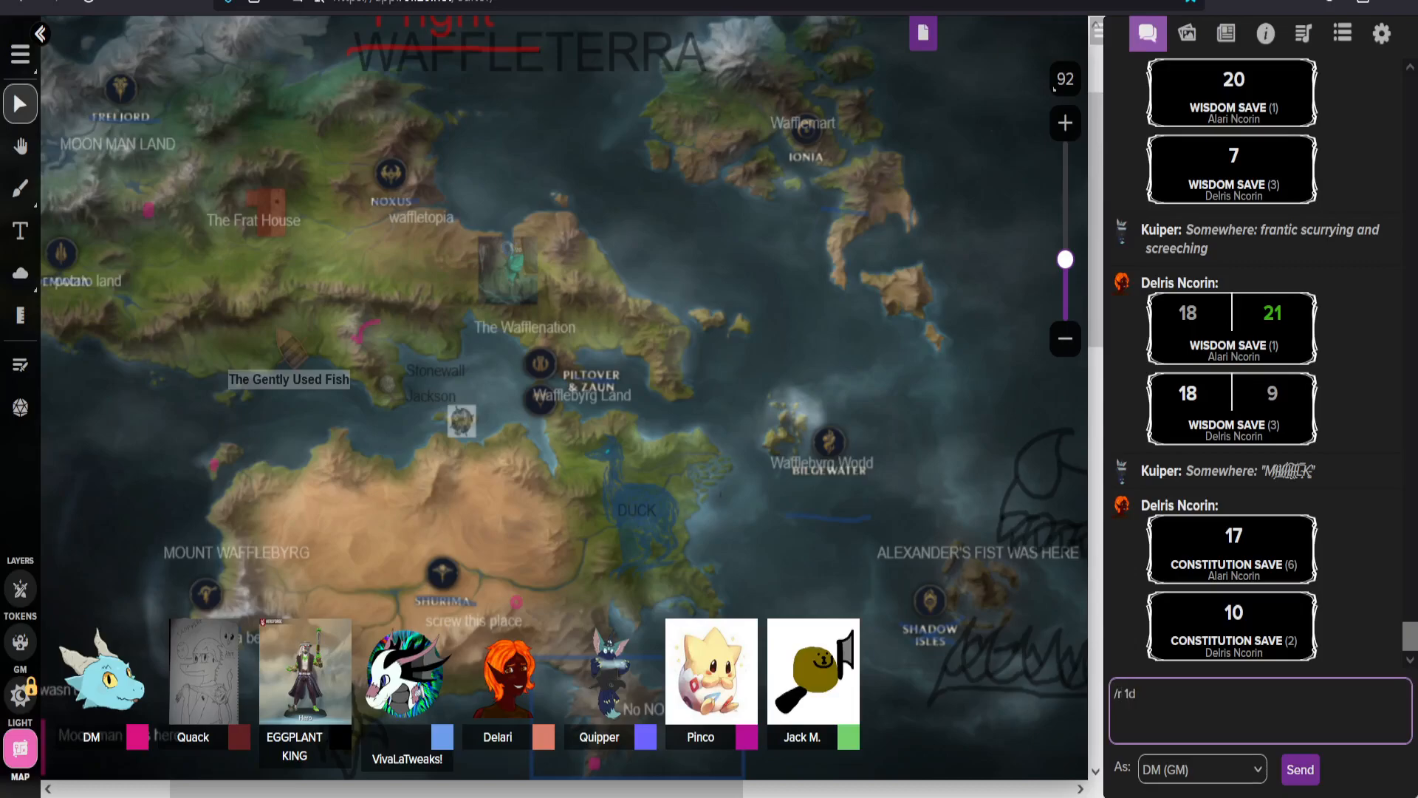
pyautogui.write('2')
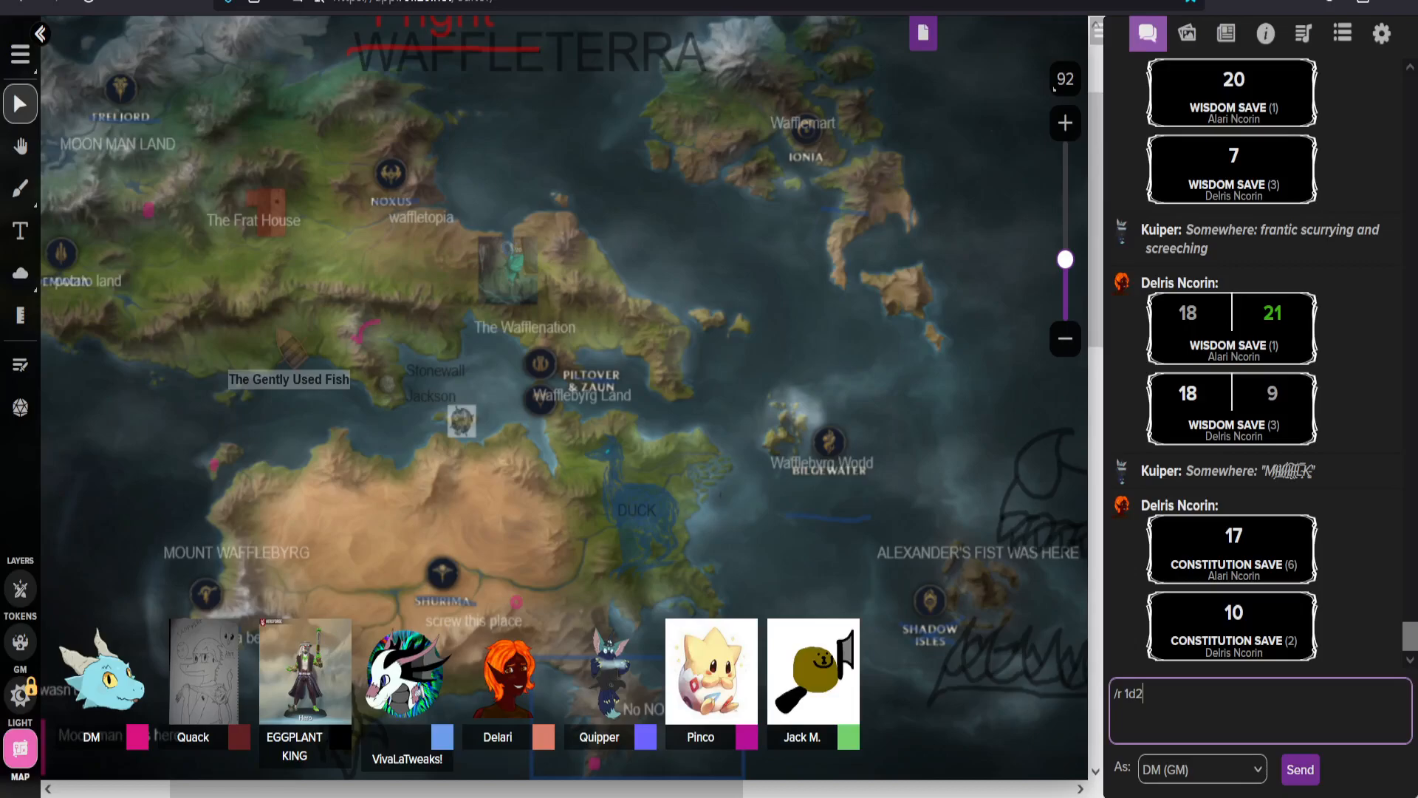
pyautogui.press('Enter')
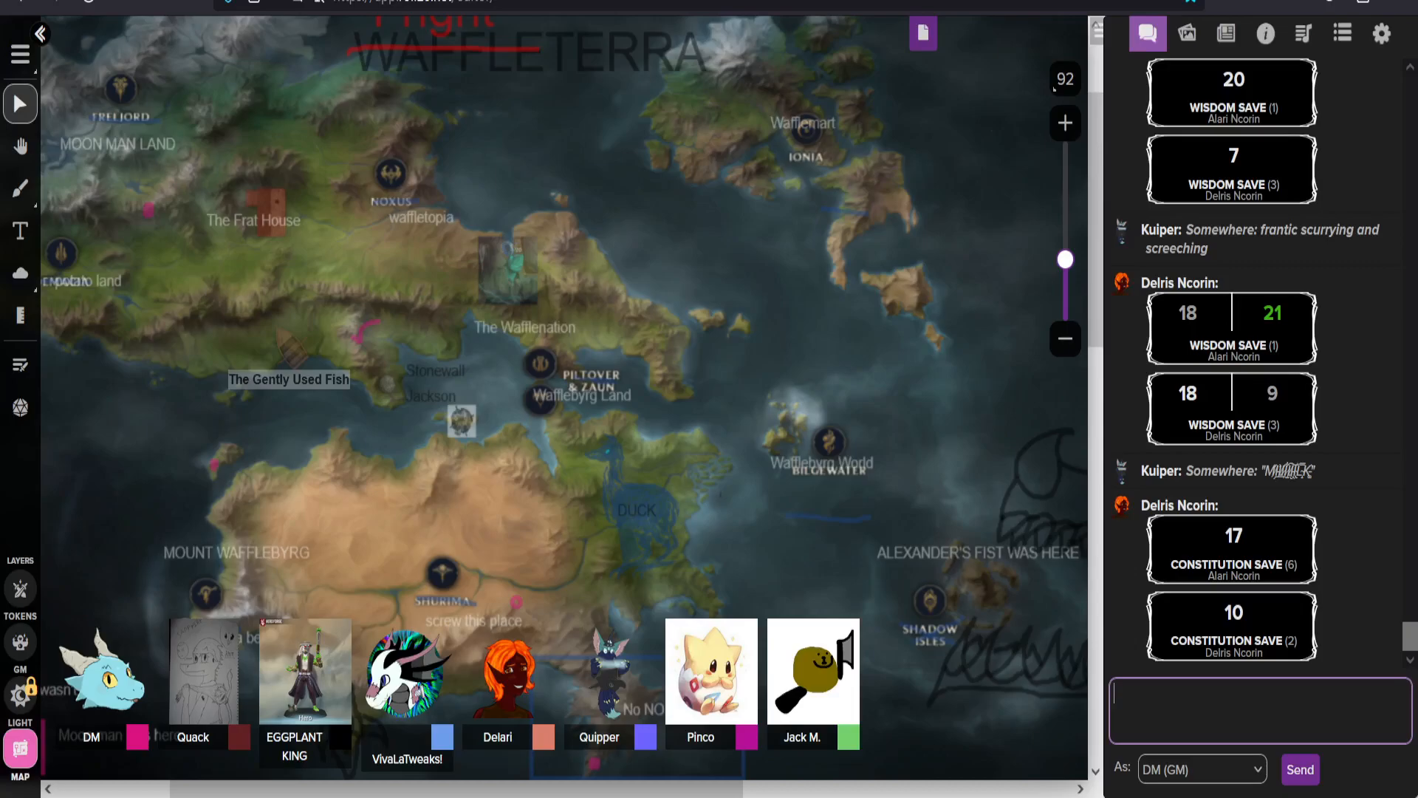
pyautogui.scroll(-3)
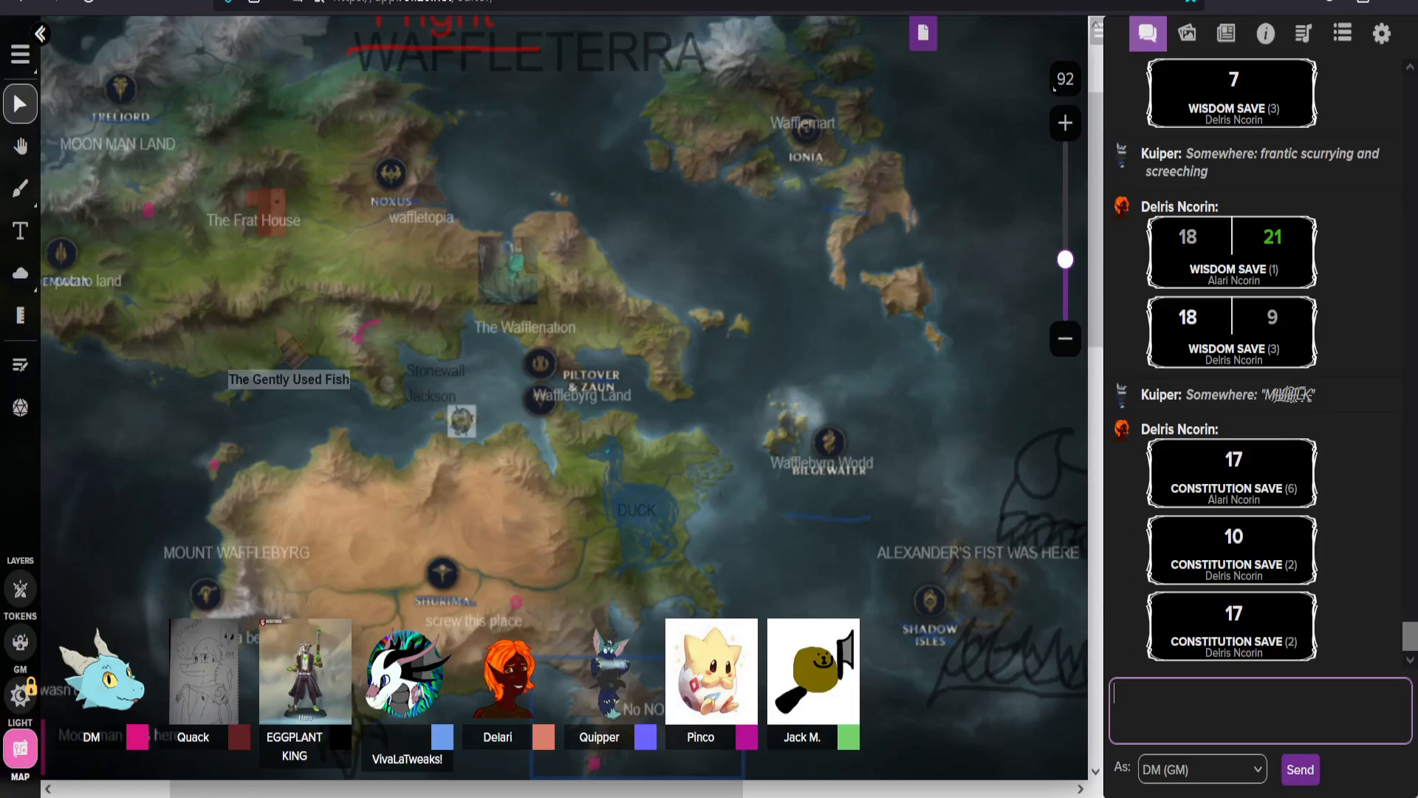
# Step: Type /r 1d in chat to begin the GM's 1d2 roll
pyautogui.write('/r 1d')
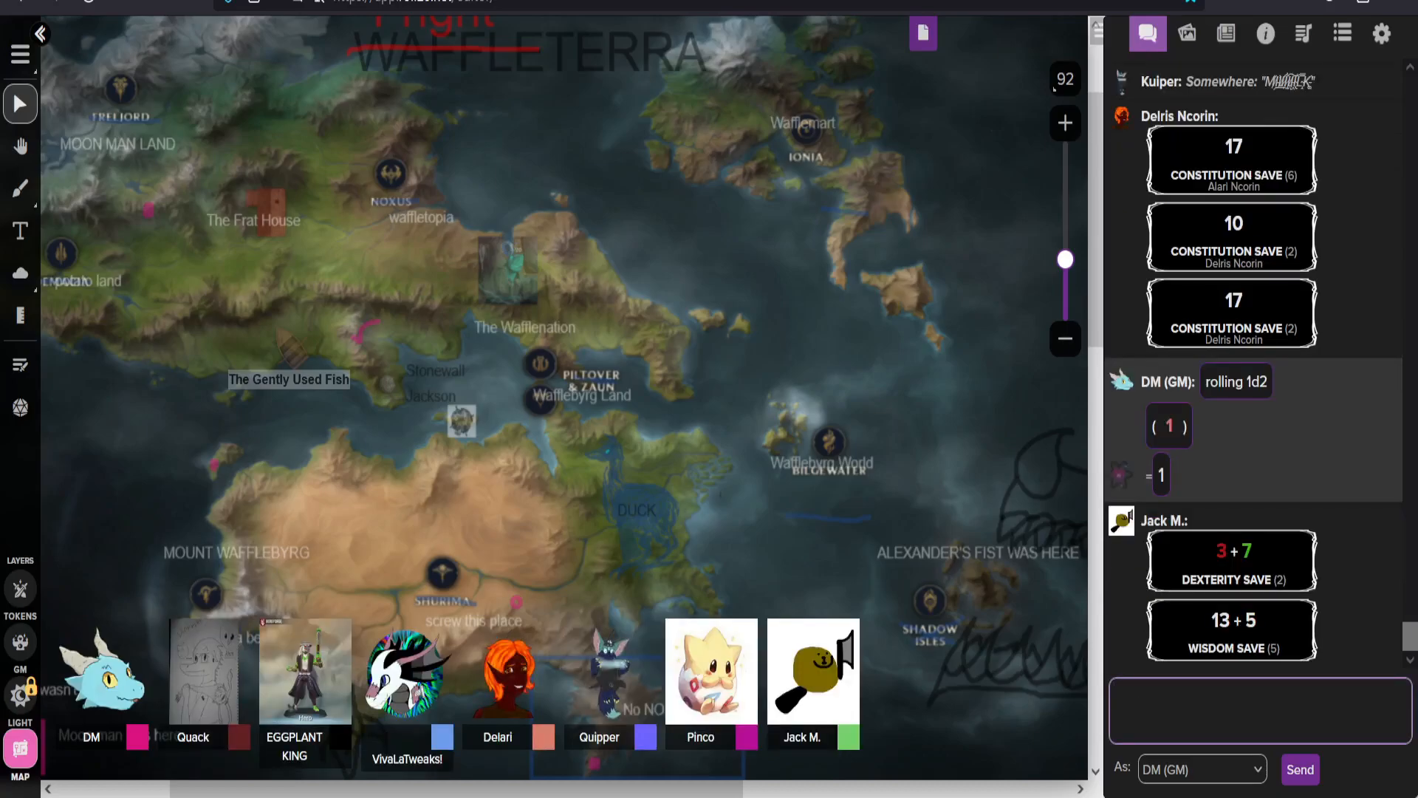
# Step: Click the chat input box while the party's saves are rolled over the world map
pyautogui.click(1257, 709)
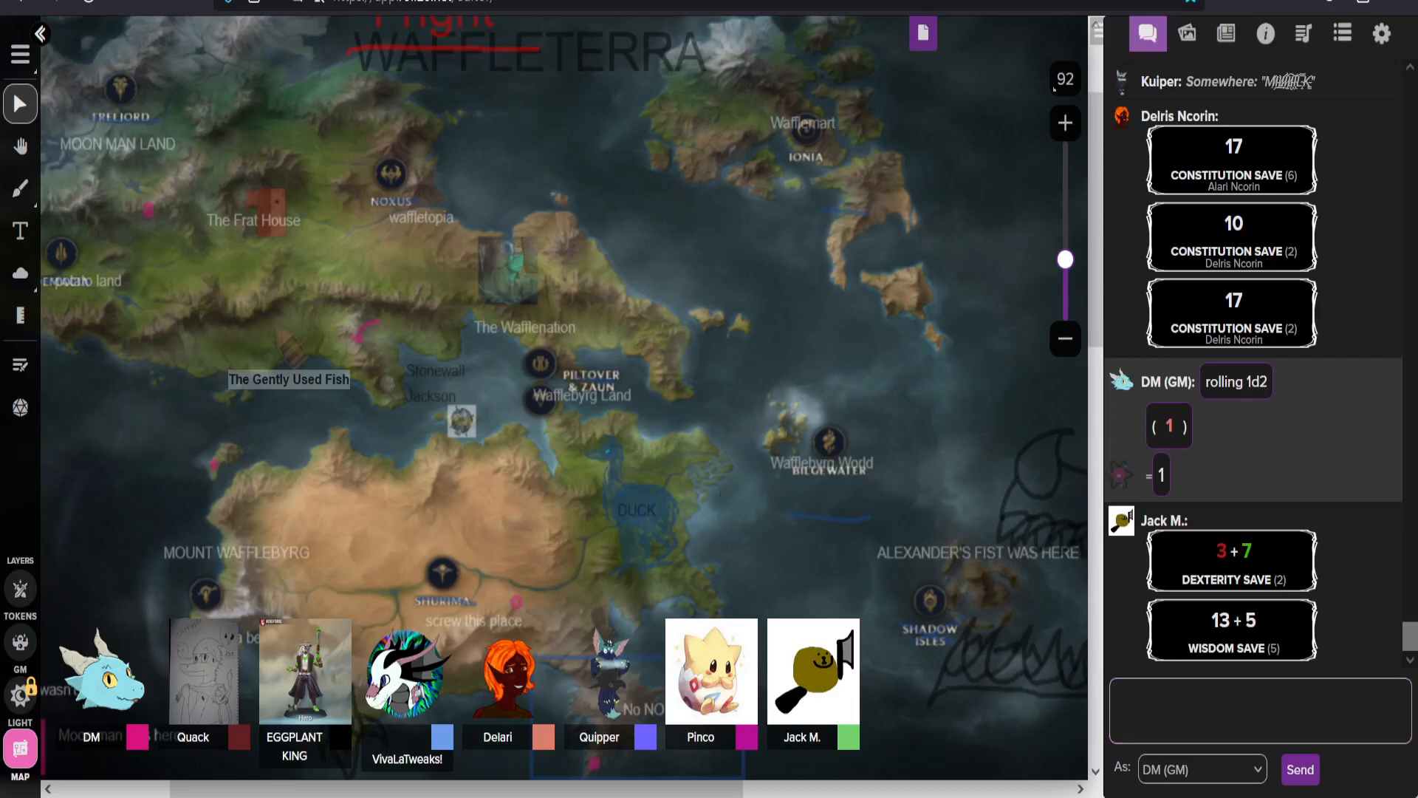
pyautogui.click(1259, 710)
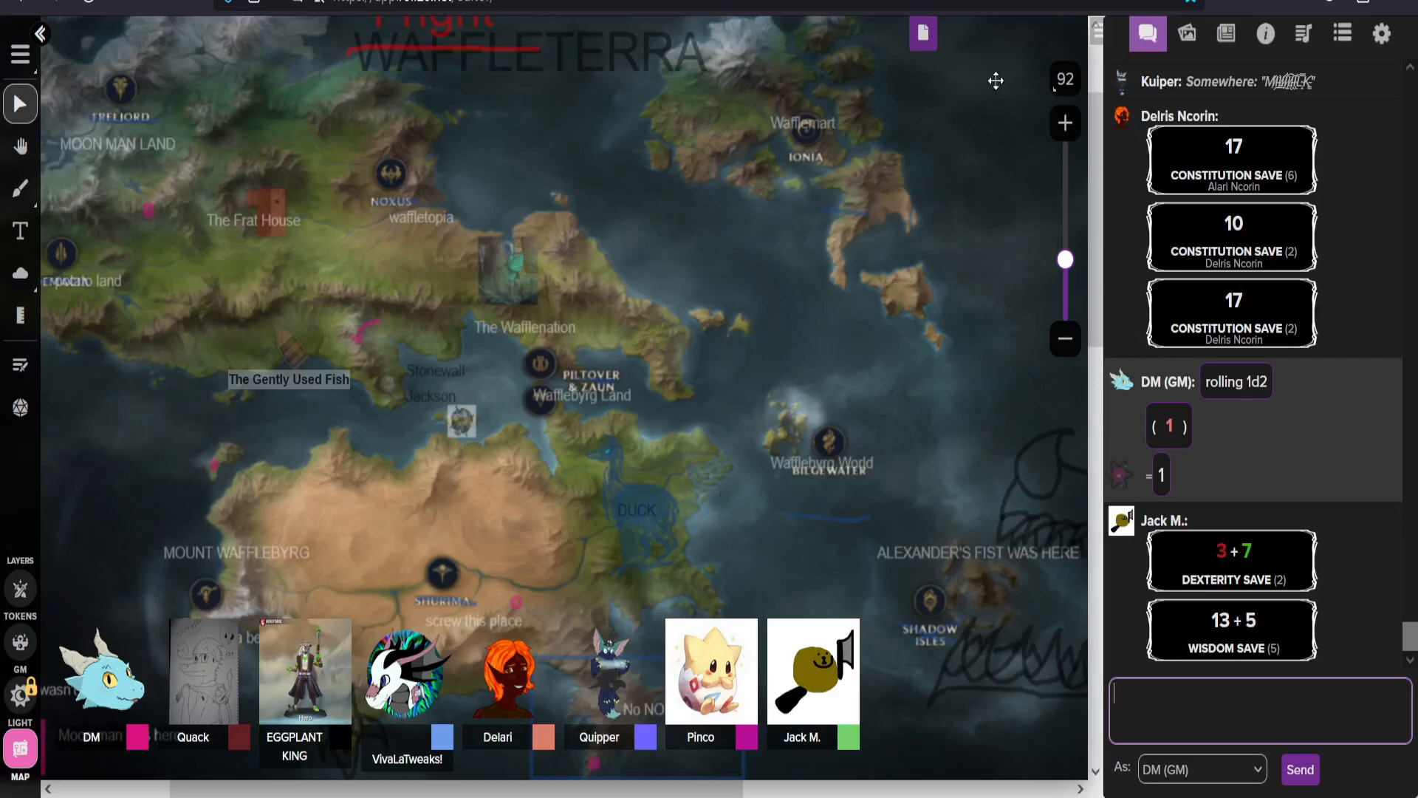
# Step: Show the page thumbnails and switch to the misty cliffside harbor city page
pyautogui.click(922, 33)
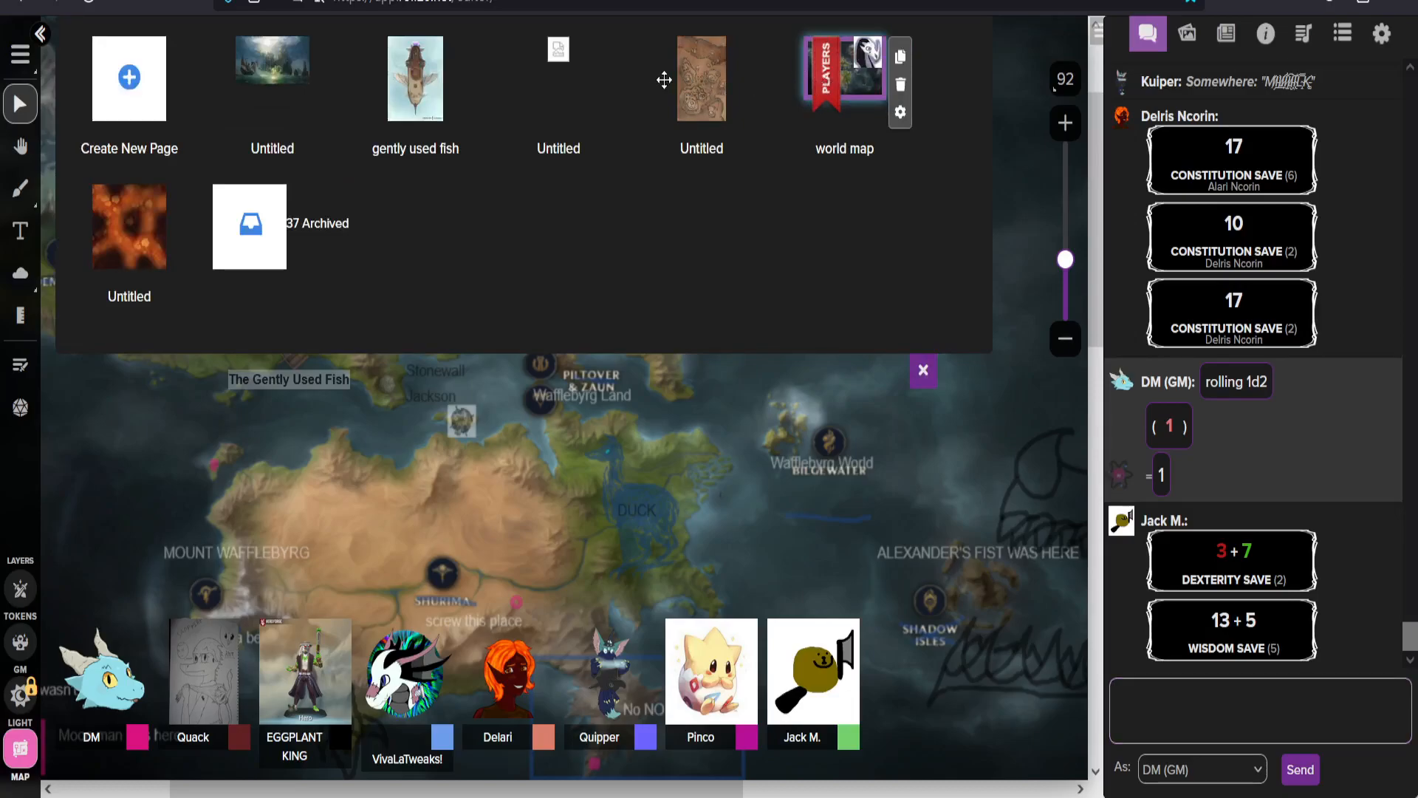
pyautogui.click(271, 79)
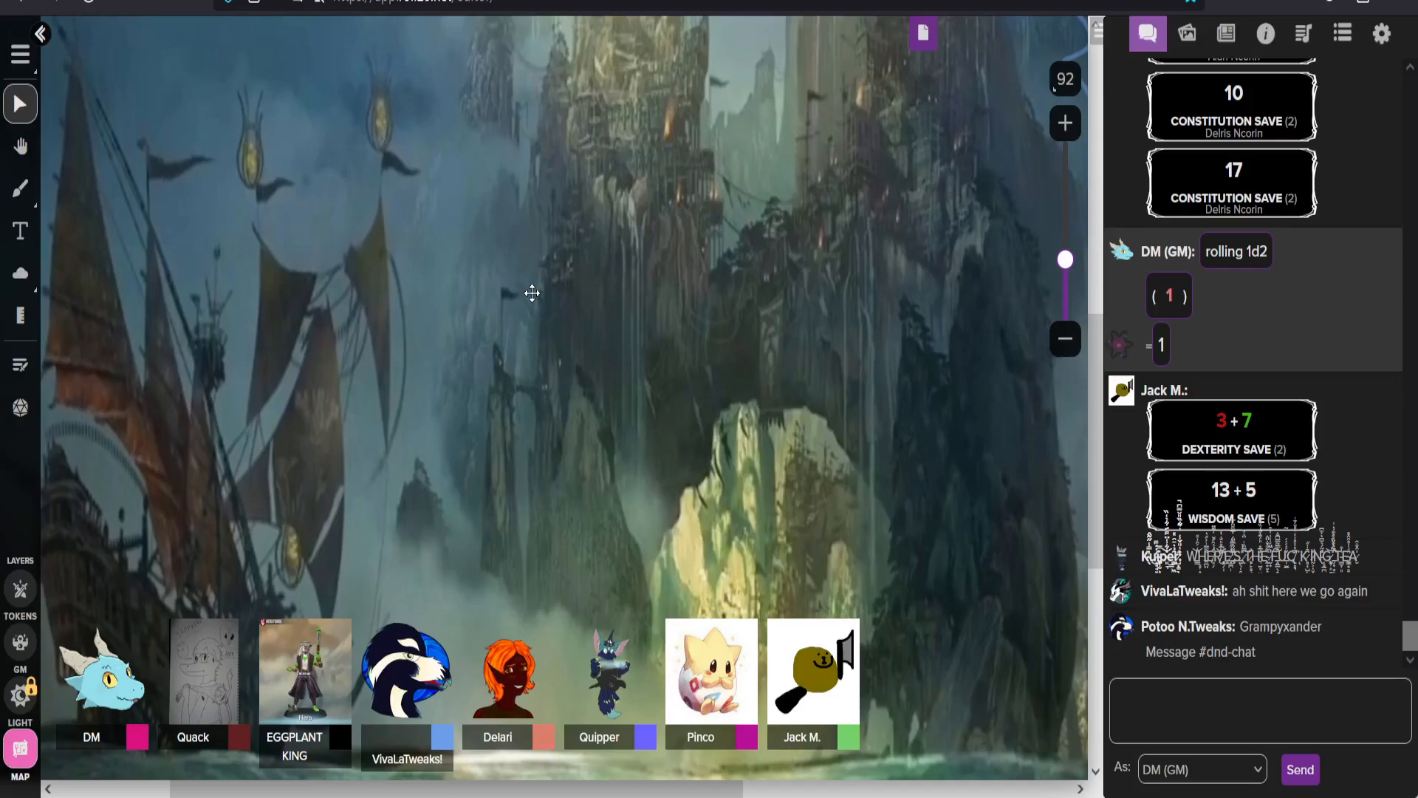
pyautogui.scroll(-3)
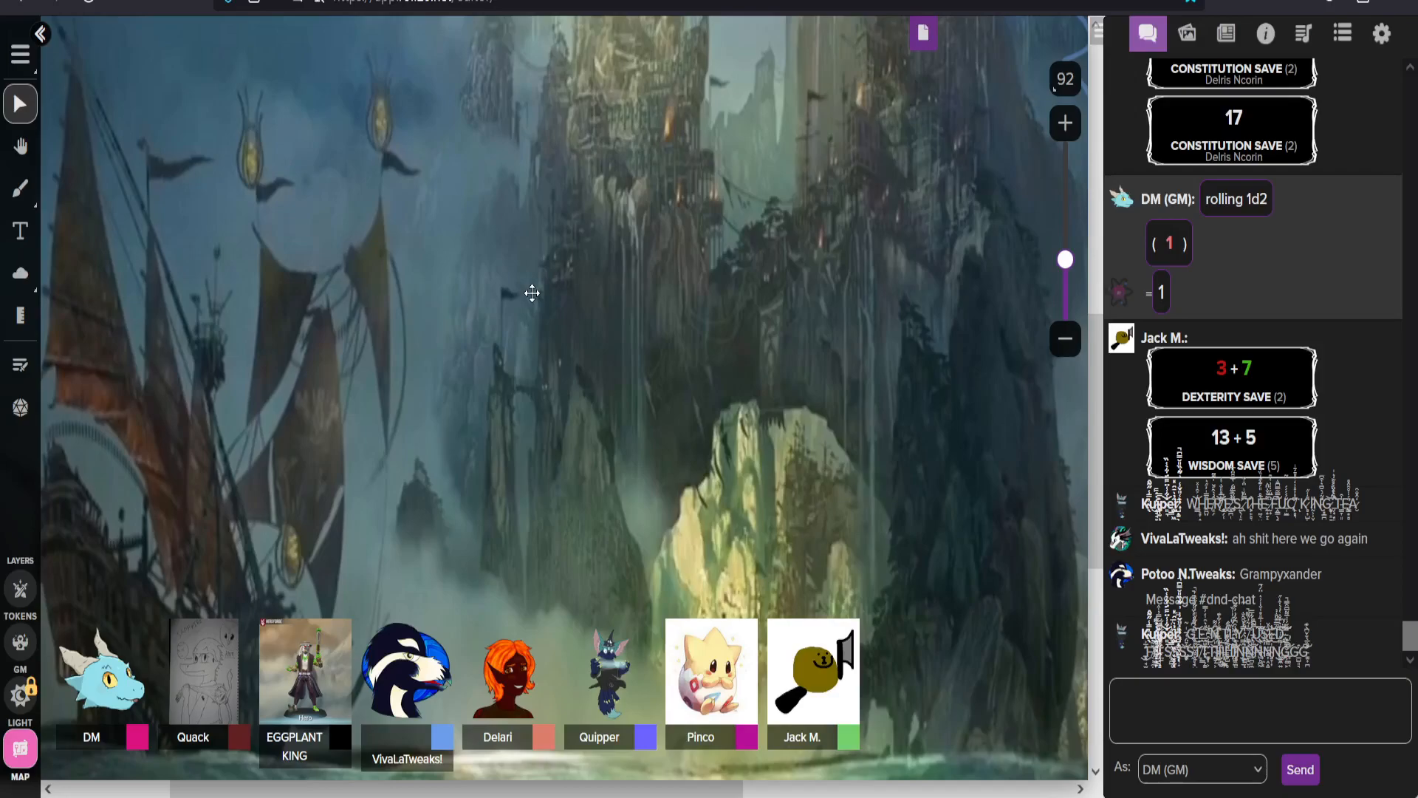
pyautogui.scroll(-3)
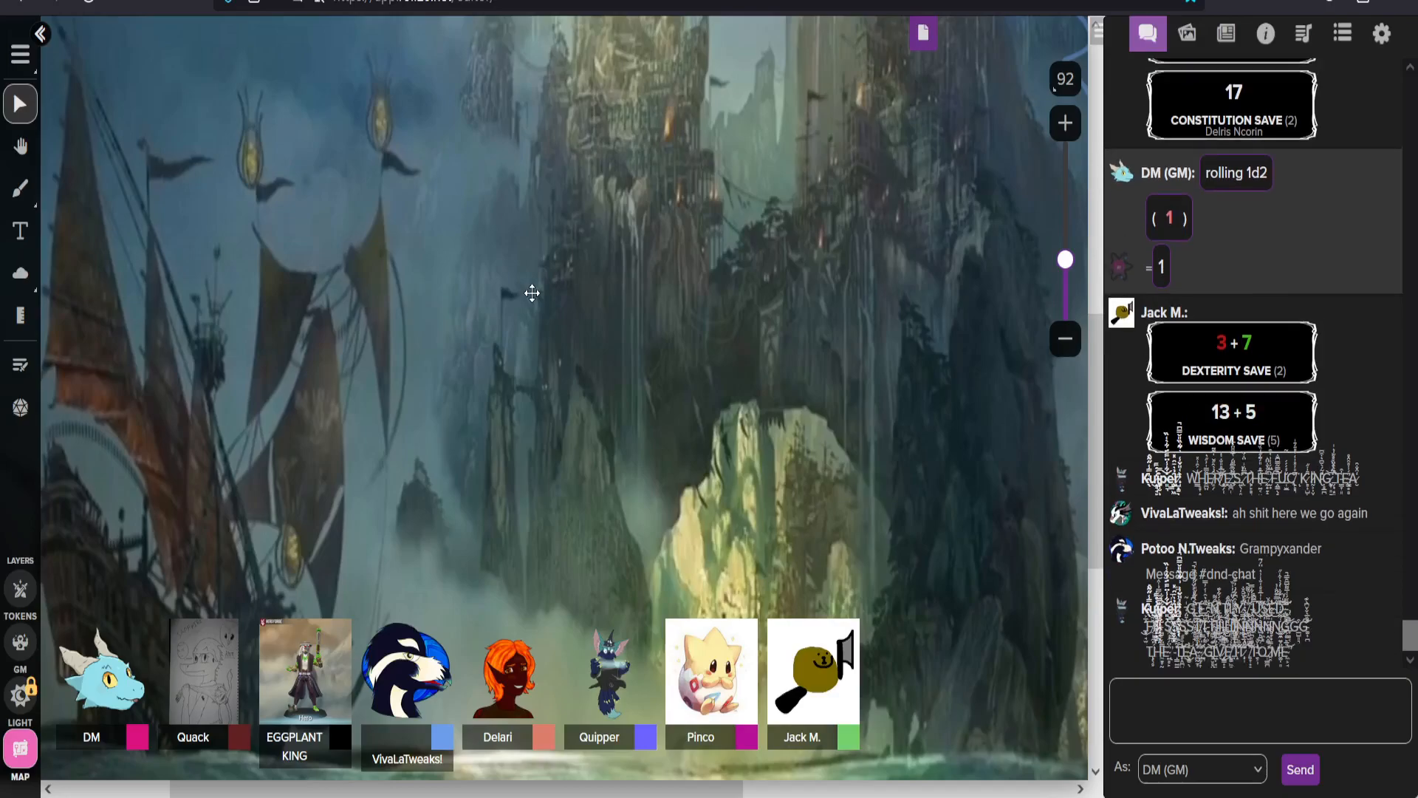